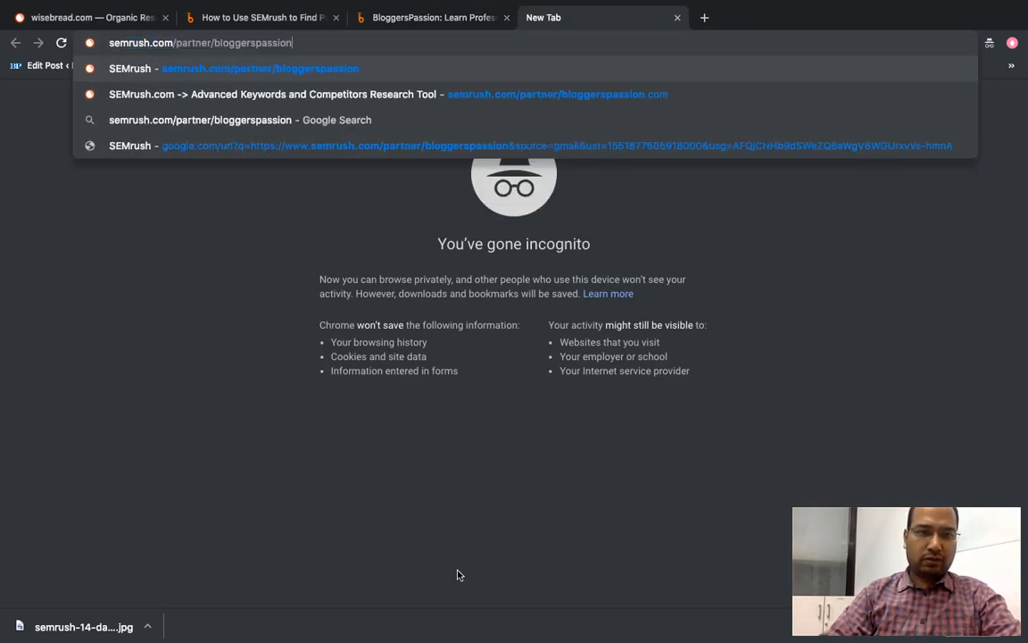
- Load the SEMrush partner link semrush.com/partner/bloggerspassion to reach the SEO Dashboard
key(Backspace)
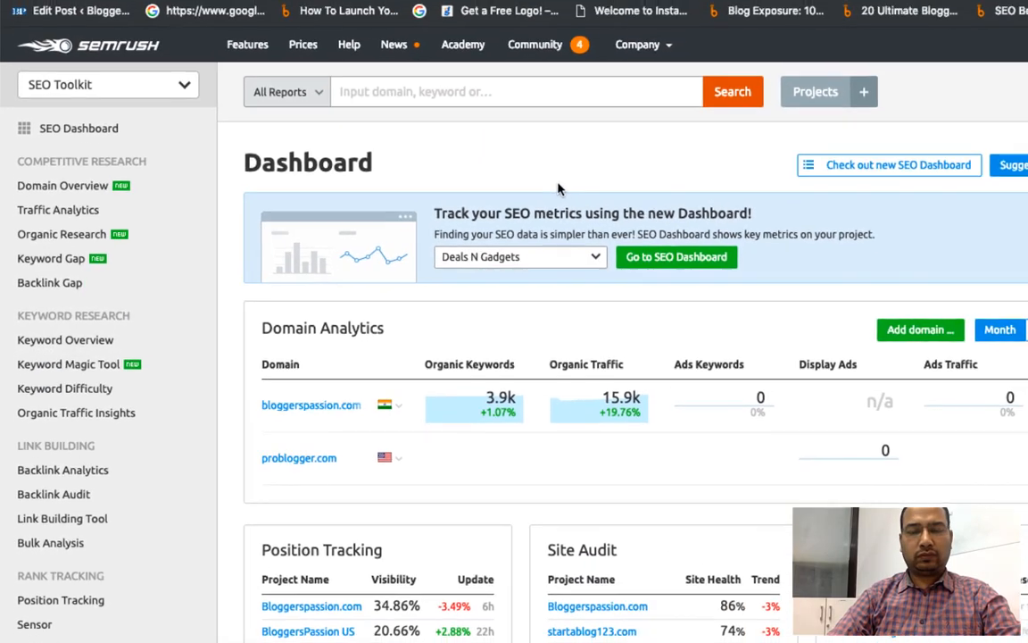
- Open the Keyword Magic Tool with 'food blogs' entered and the US database kept
click(68, 363)
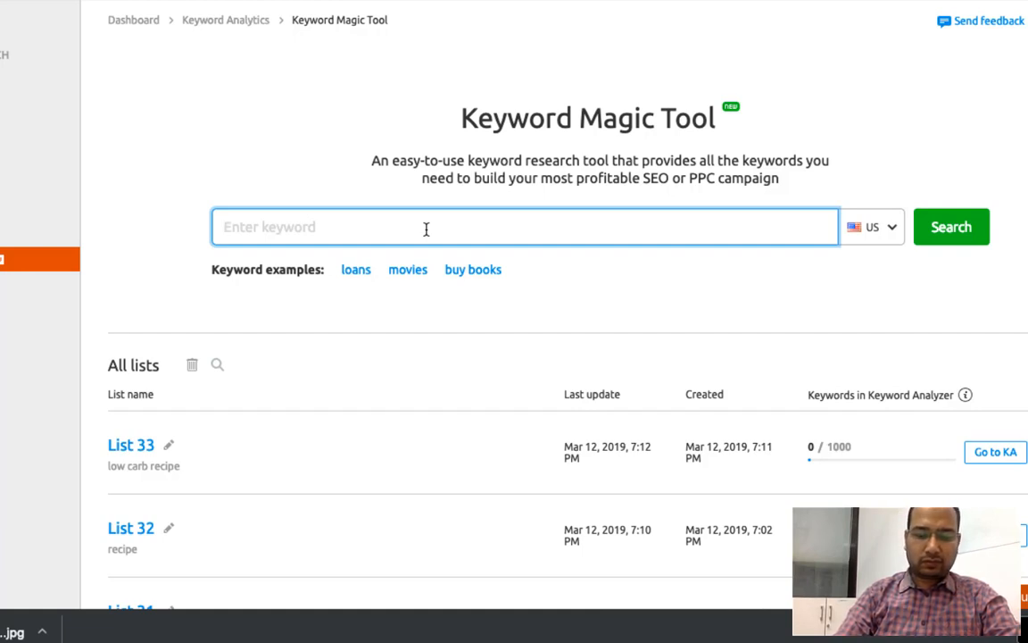
text(food)
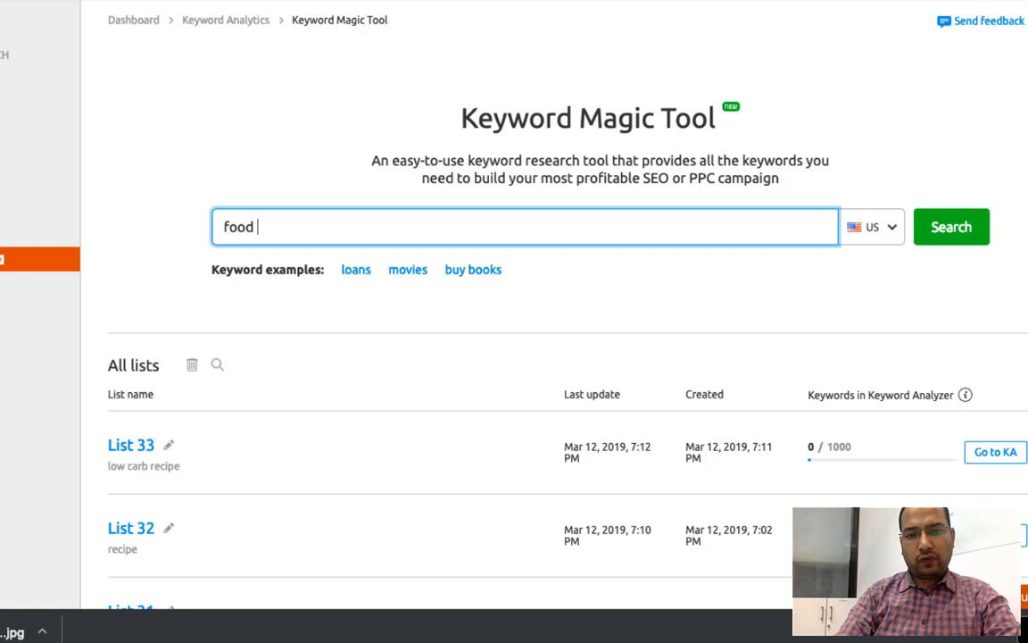
text(blogs)
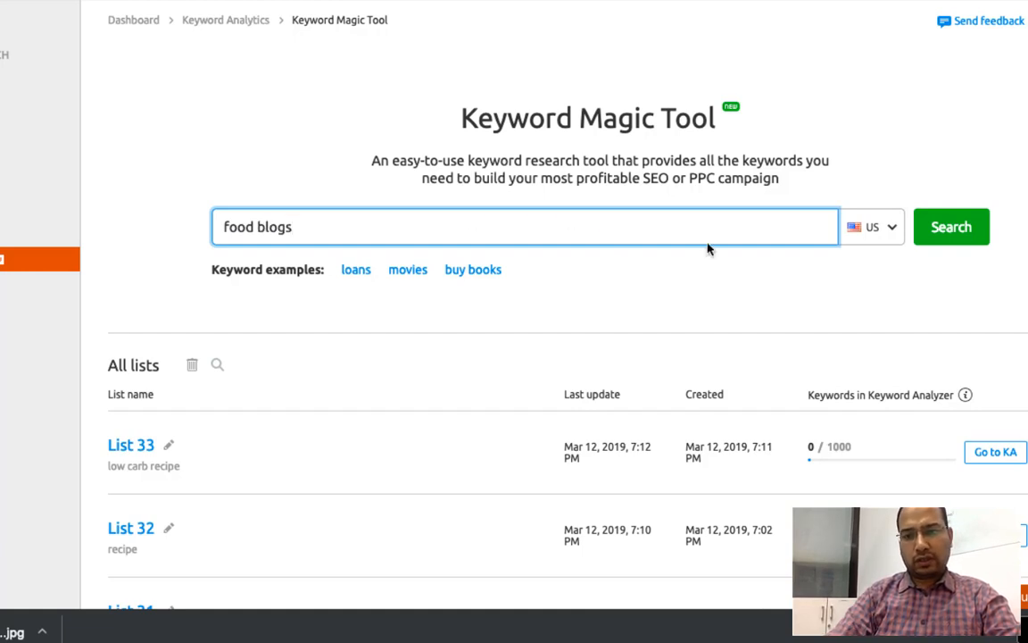
click(889, 226)
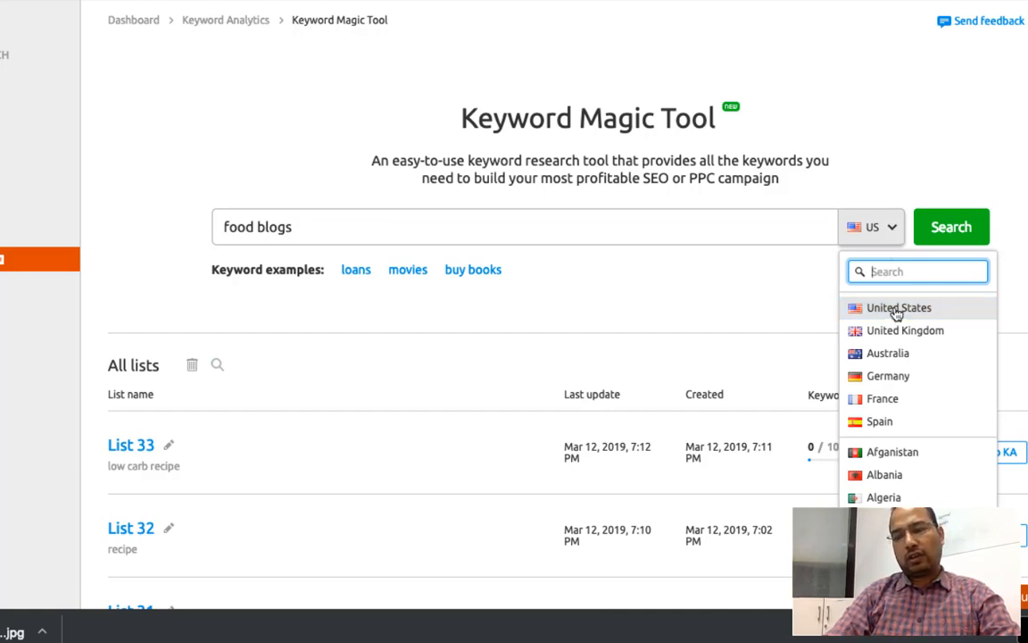
mouse_move(900, 324)
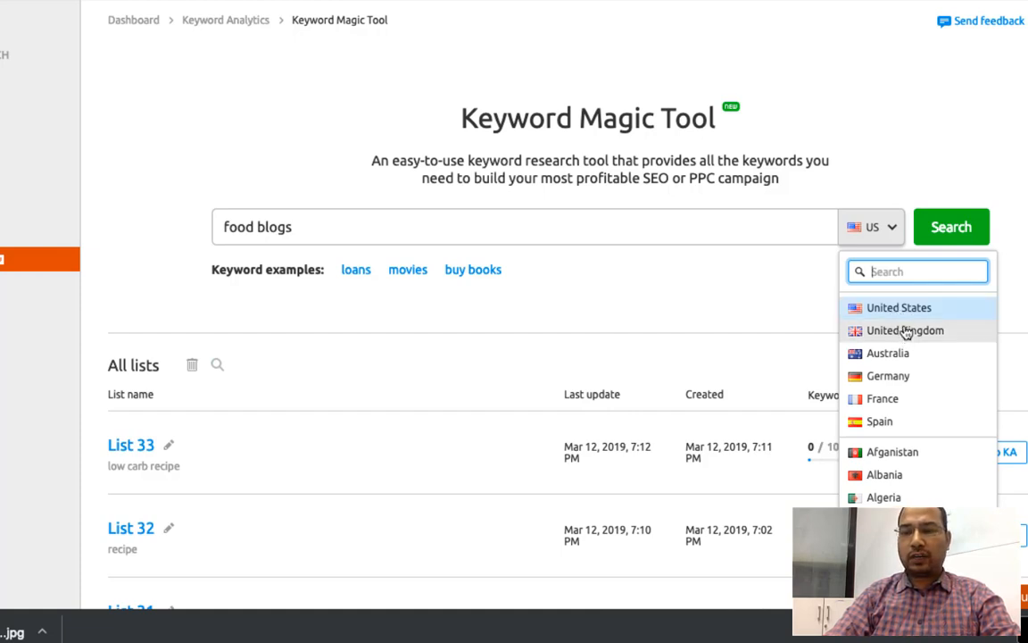
text(In)
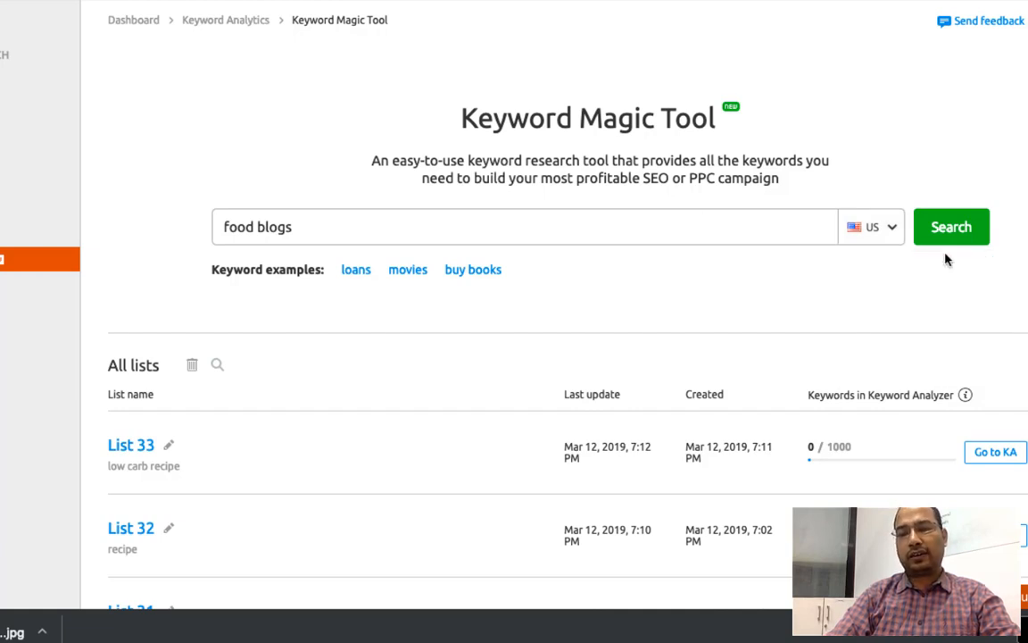
click(951, 226)
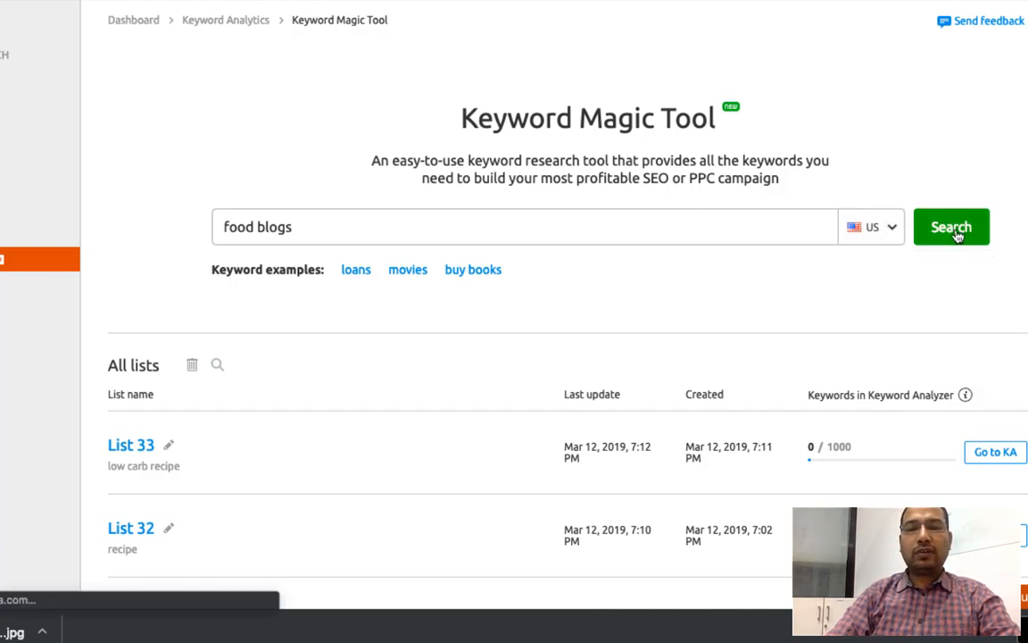
- Run the 'food blogs' search and browse List 34's 14,372 keyword results
click(951, 226)
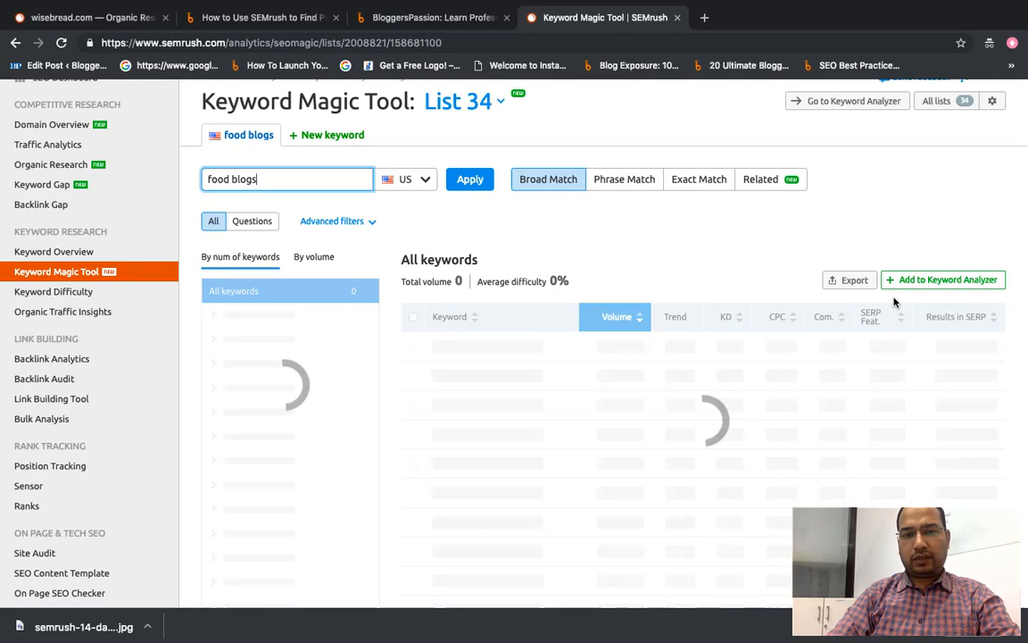
scroll(down, 3)
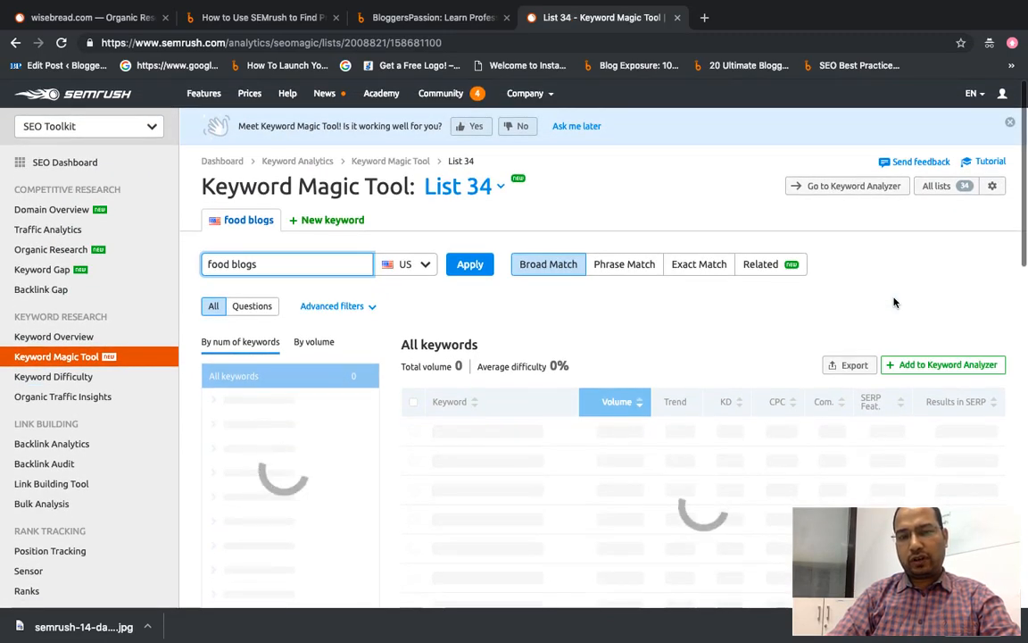
mouse_move(830, 329)
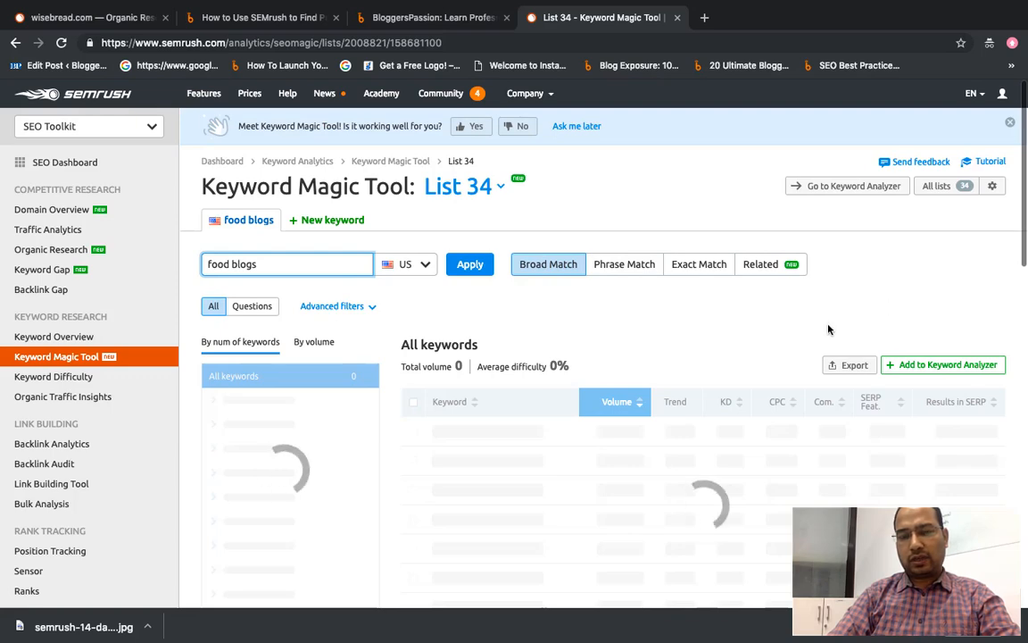
mouse_move(705, 324)
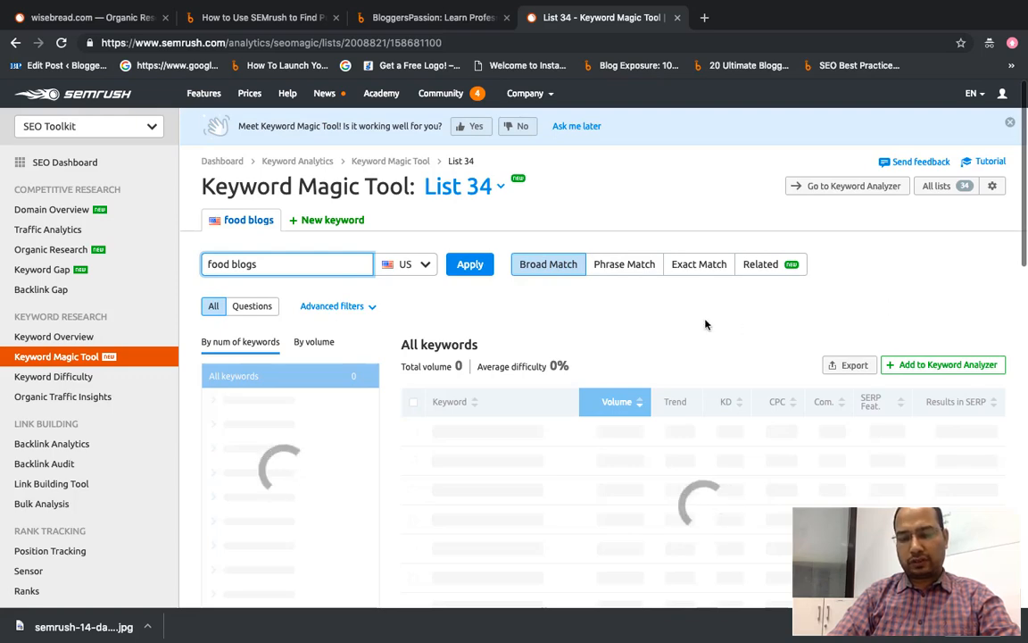
scroll(down, 3)
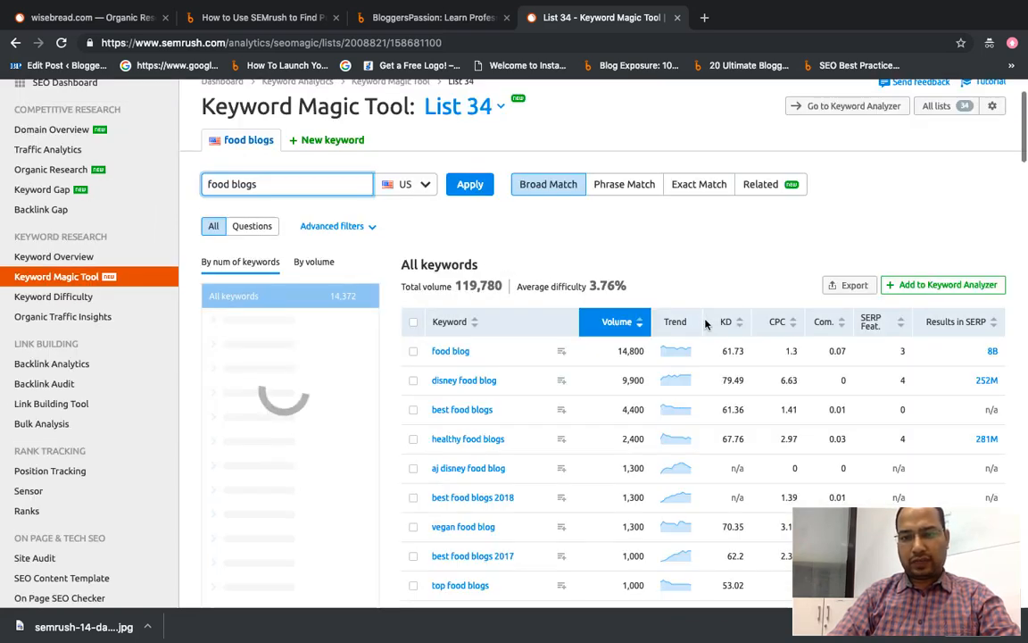
scroll(down, 3)
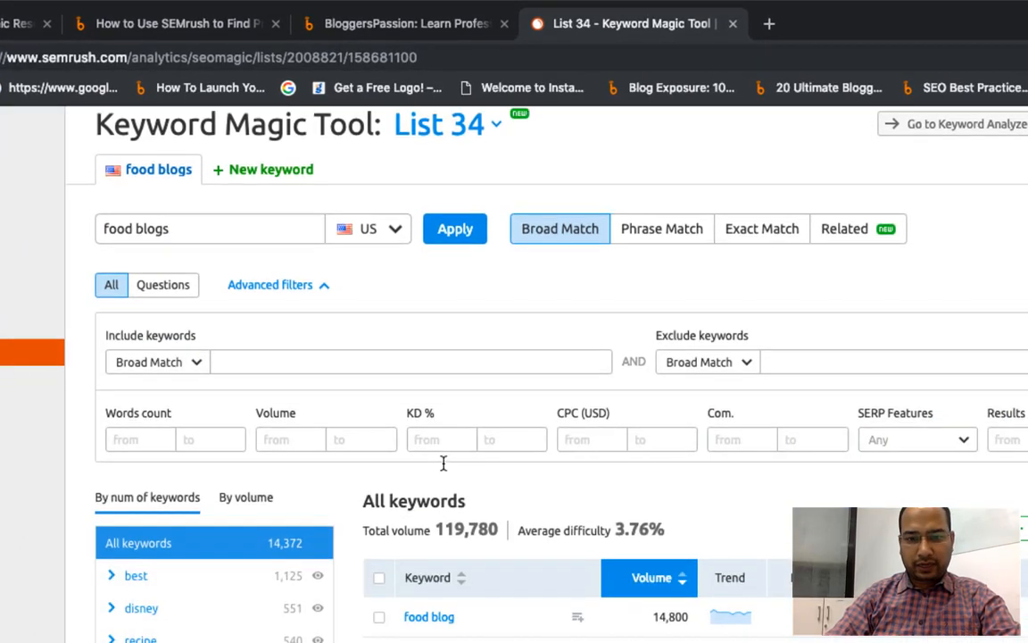
- Apply a KD % range of 20 to 51, leaving 192 keywords
text(2)
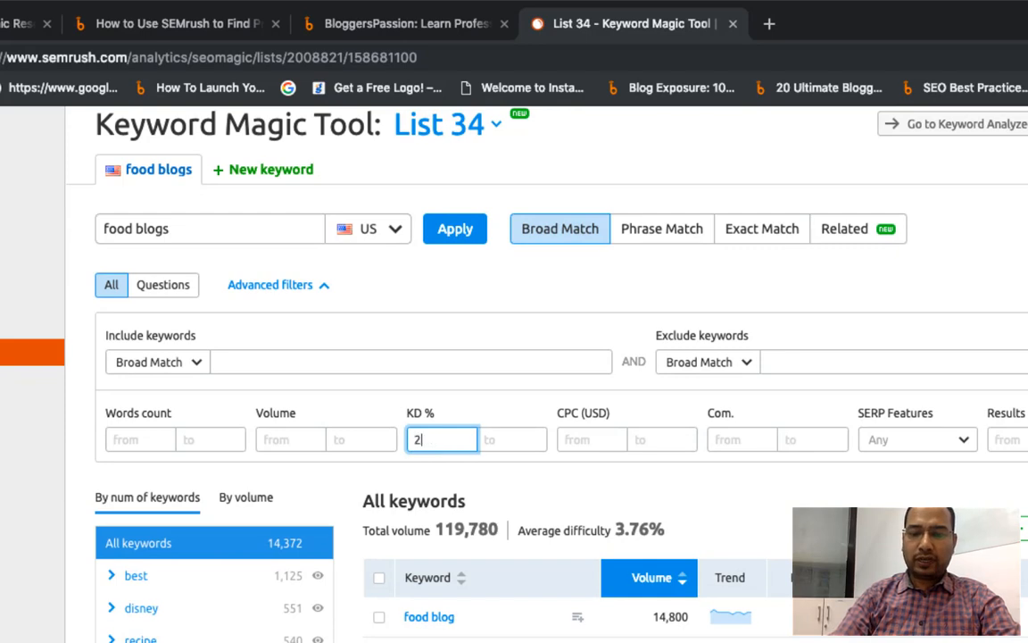
text(0)
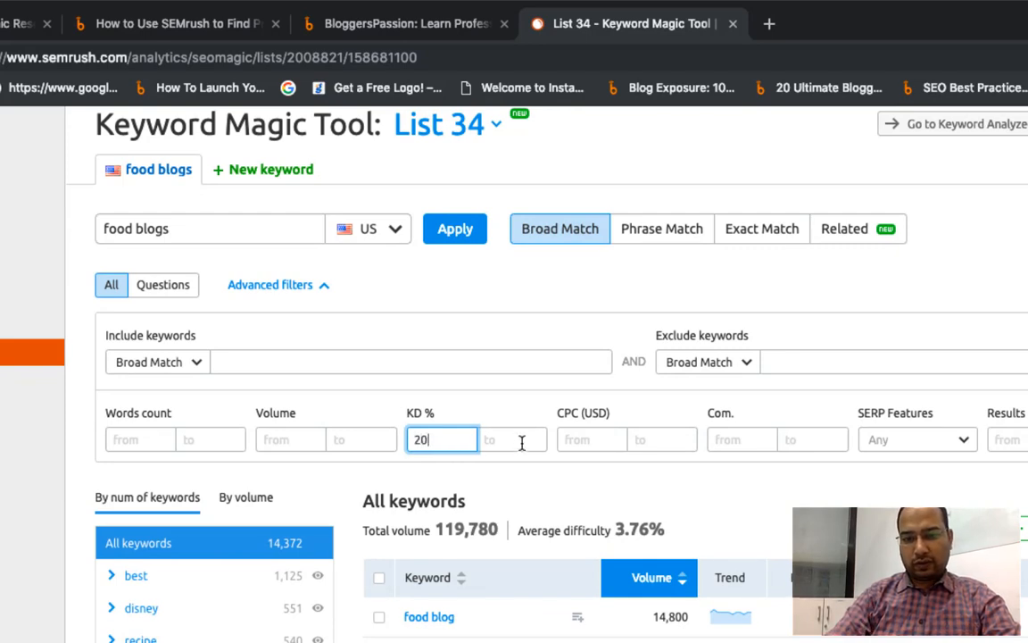
click(512, 439)
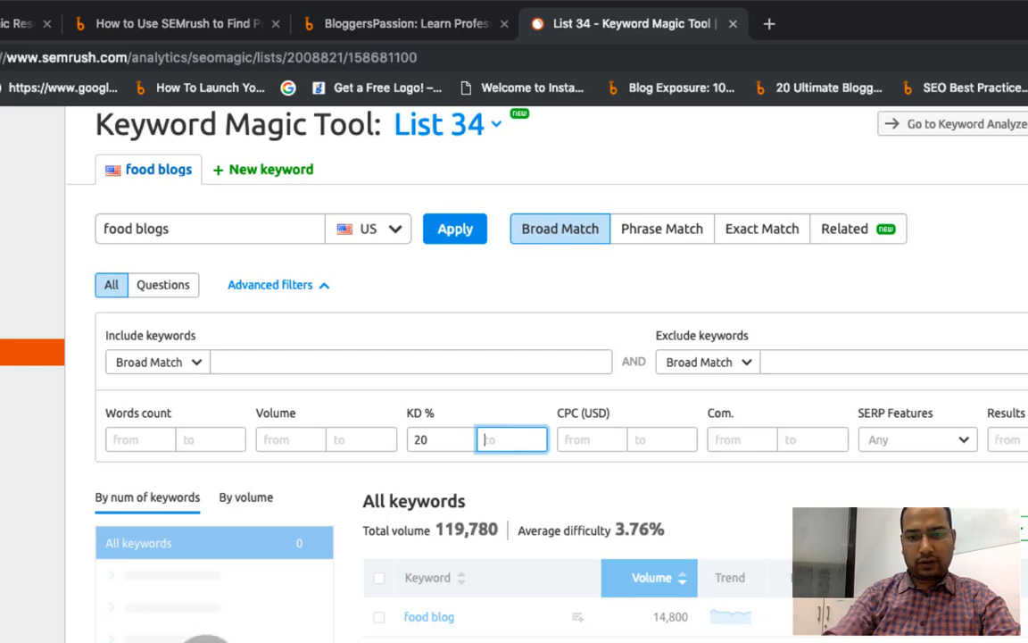
text(51)
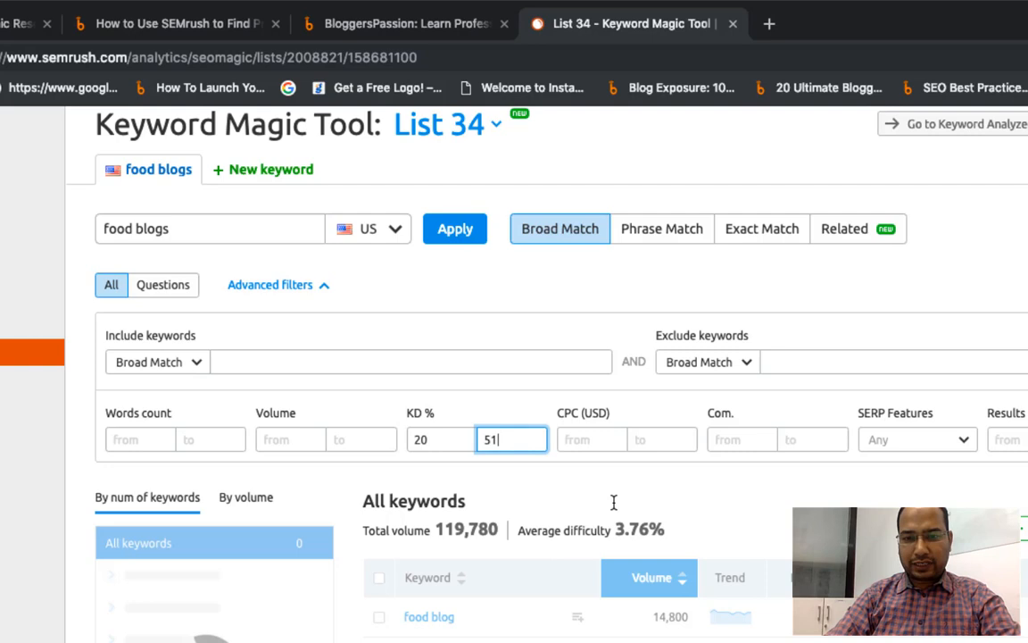
click(455, 228)
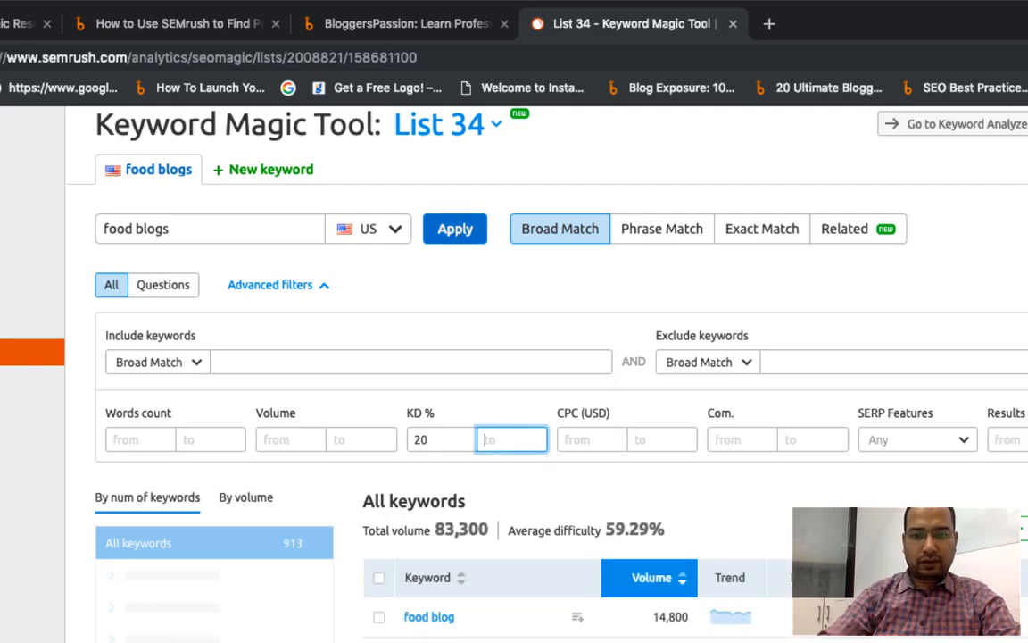
text(51)
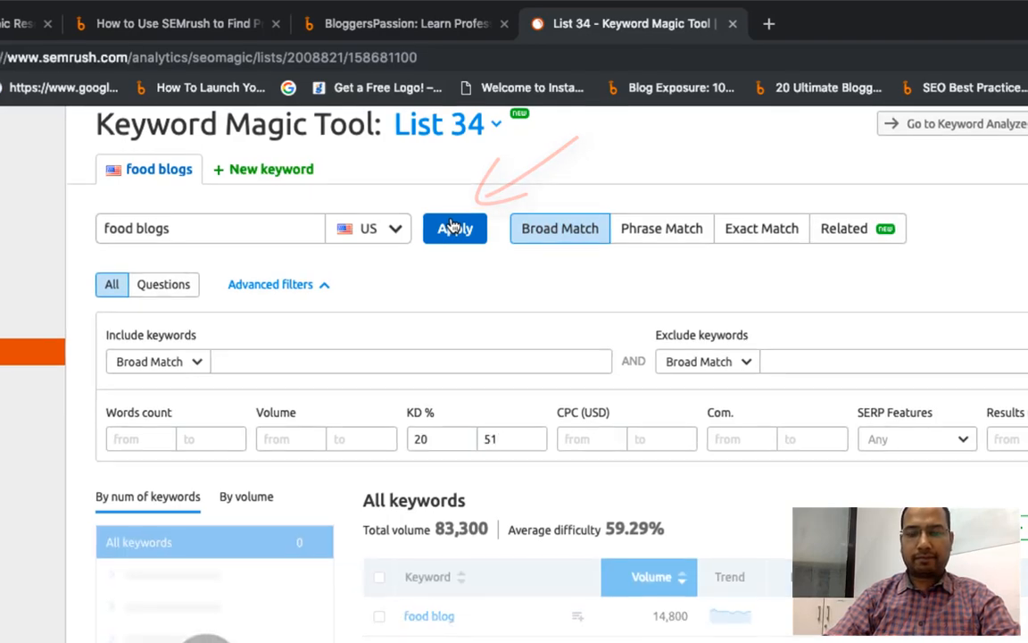
click(454, 228)
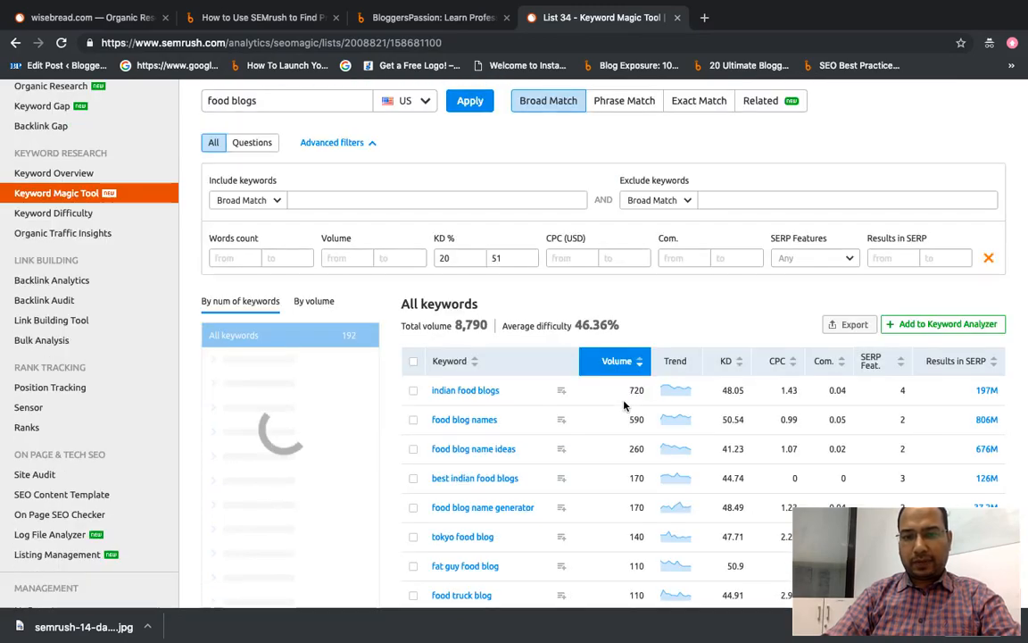
scroll(down, 3)
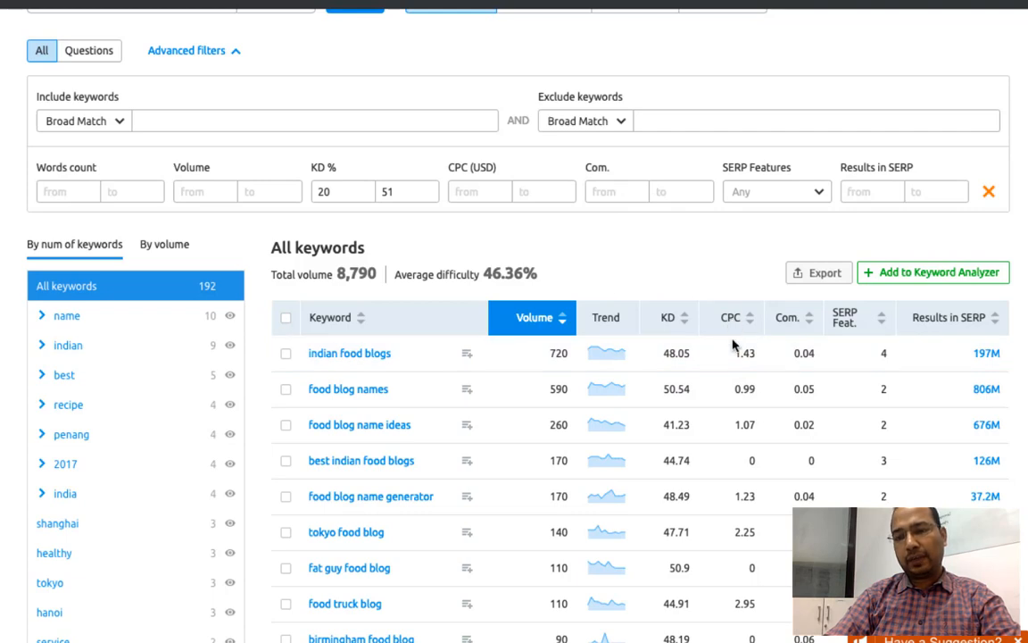
mouse_move(745, 425)
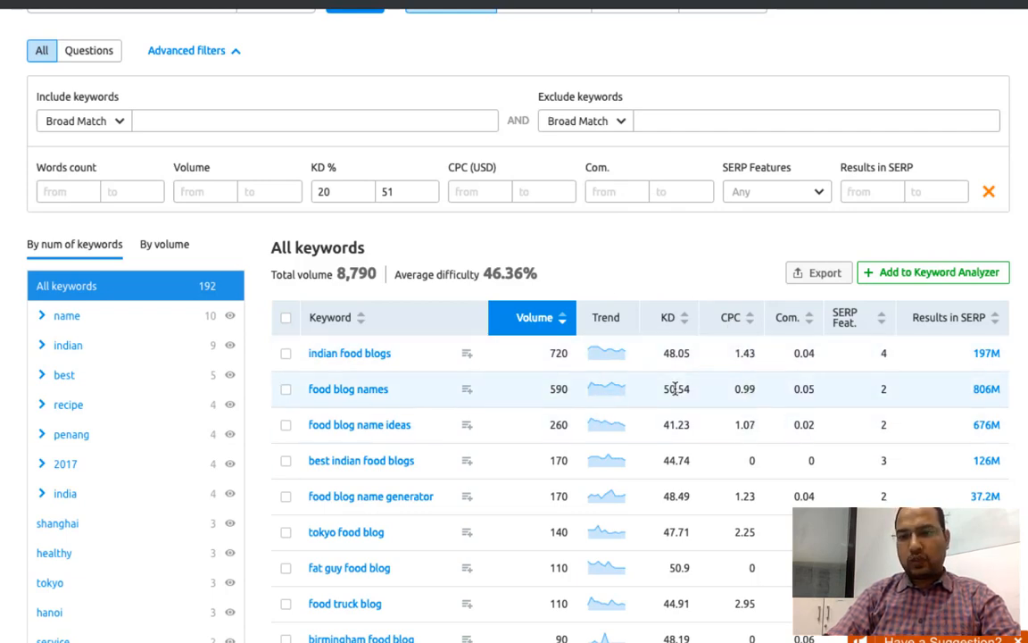
mouse_move(660, 396)
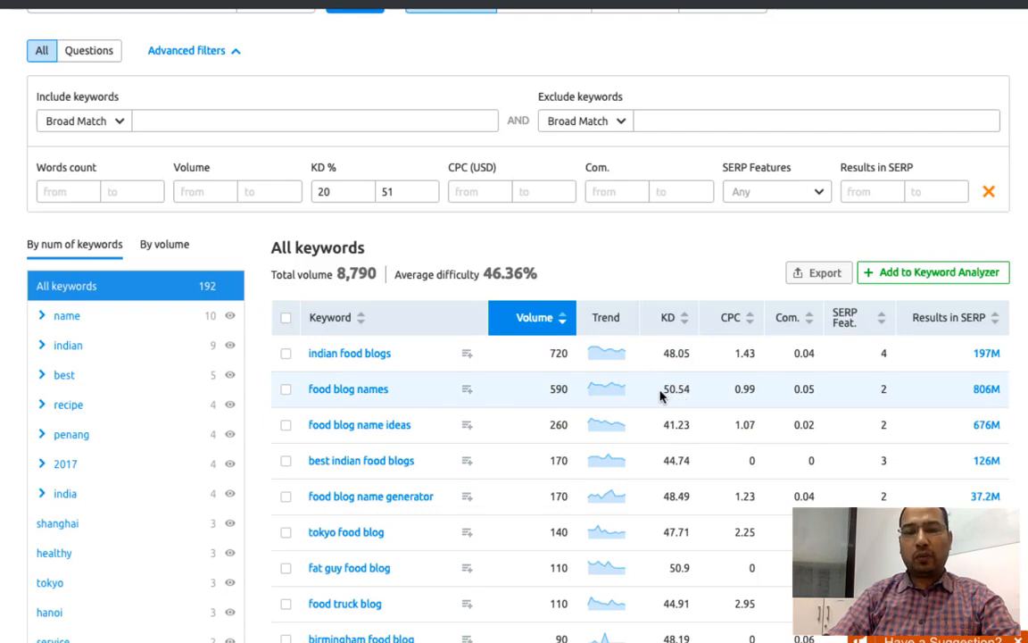
mouse_move(368, 400)
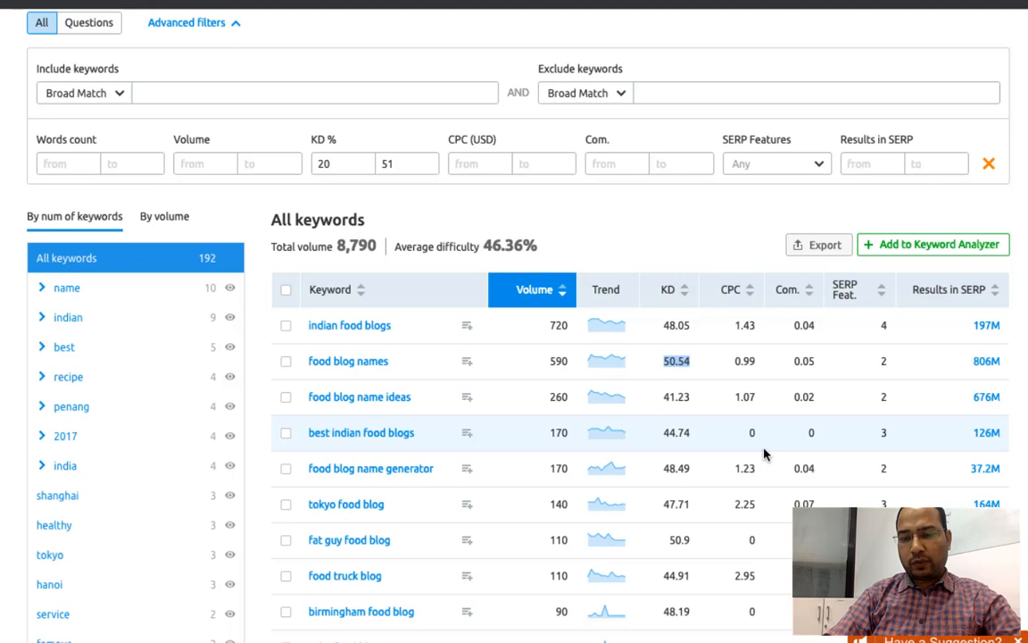
scroll(down, 3)
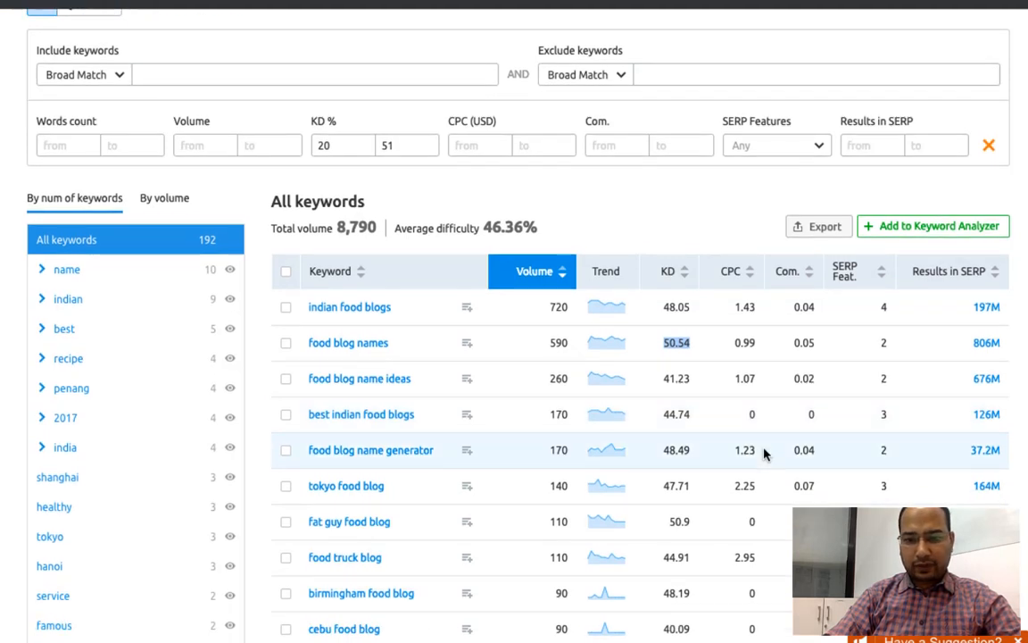
mouse_move(447, 462)
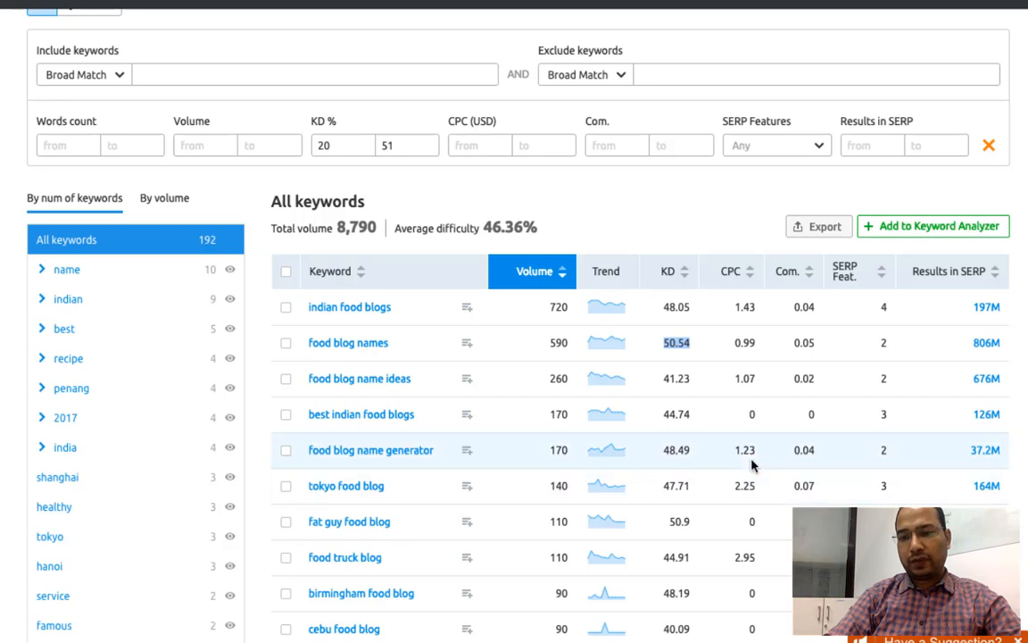
mouse_move(388, 406)
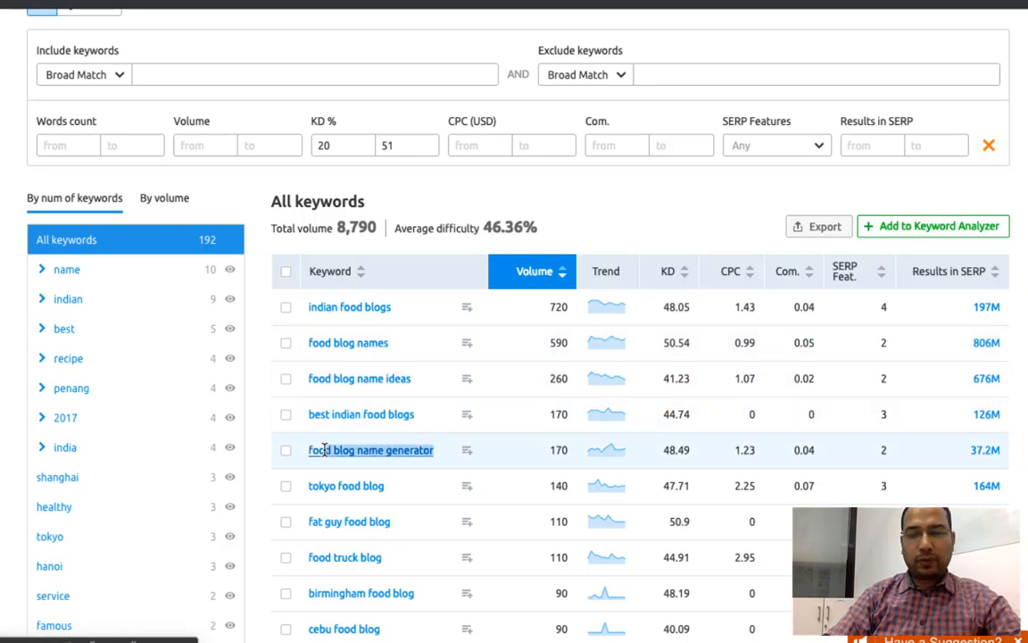
scroll(down, 3)
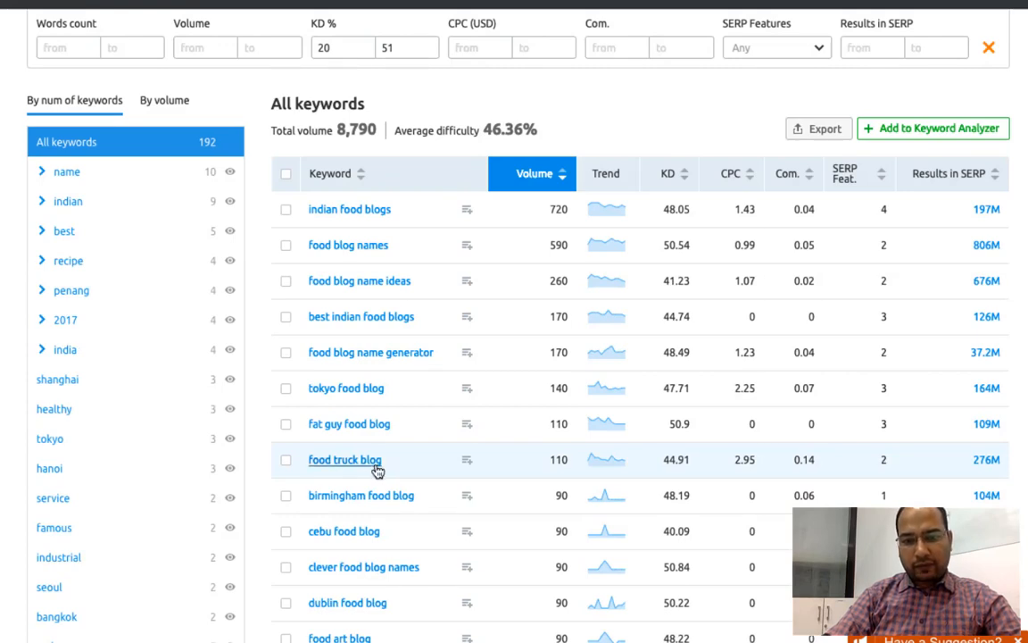
mouse_move(561, 473)
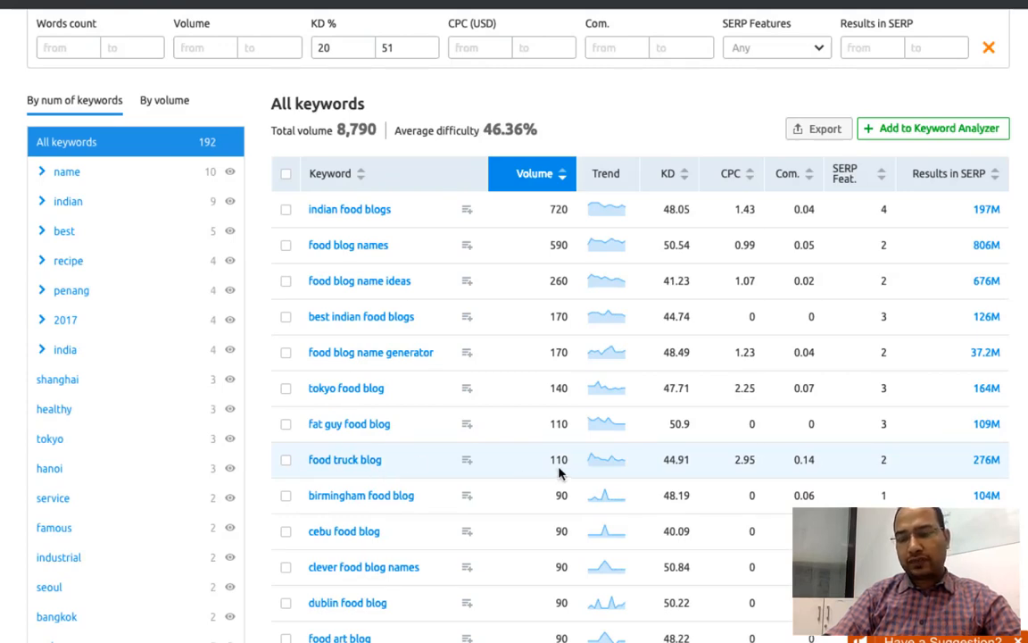
mouse_move(672, 485)
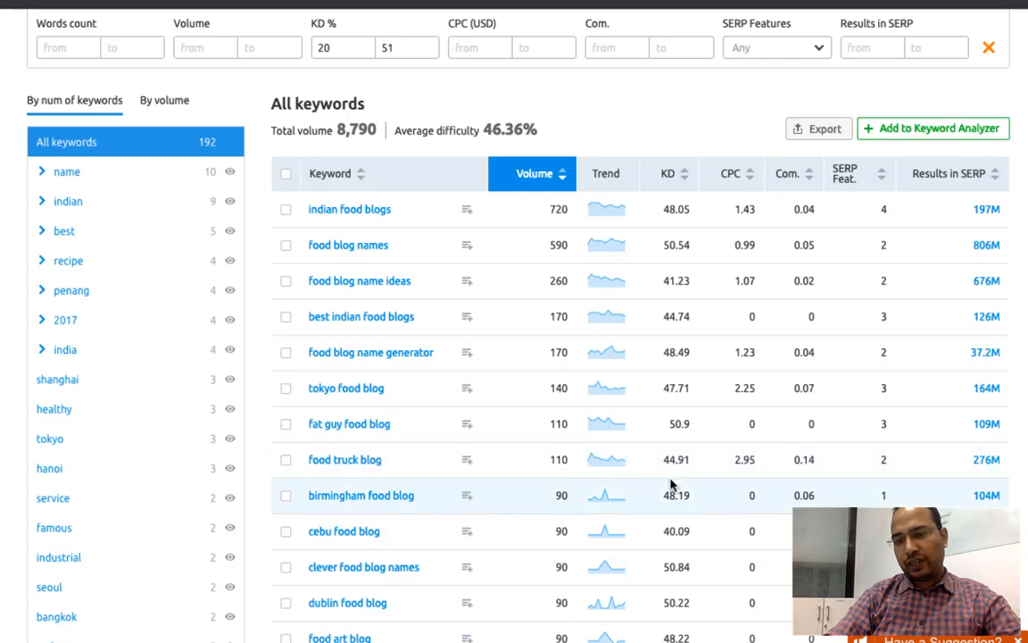
mouse_move(746, 470)
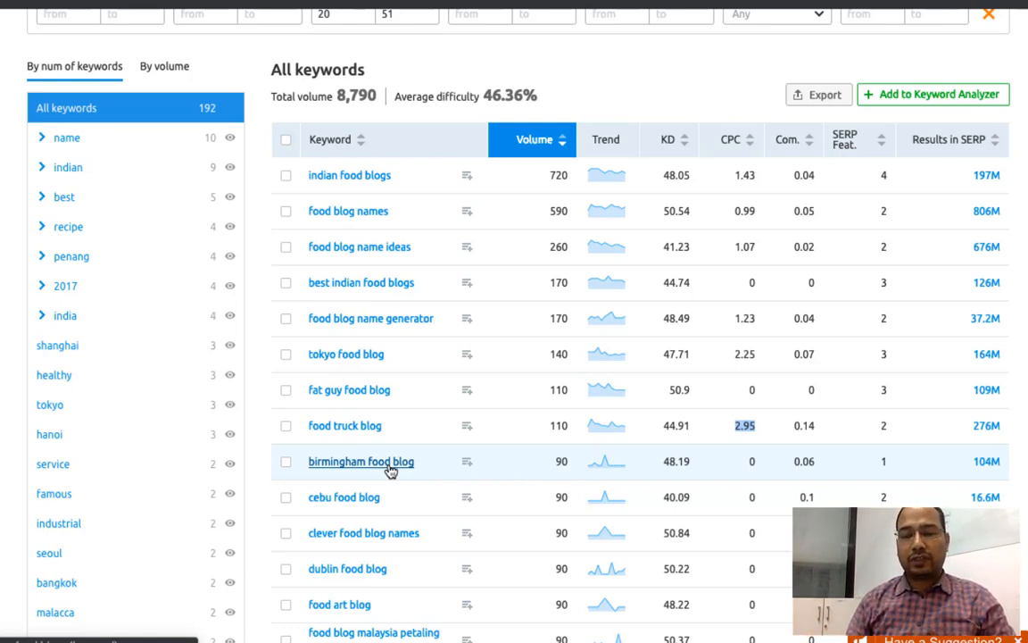
scroll(down, 3)
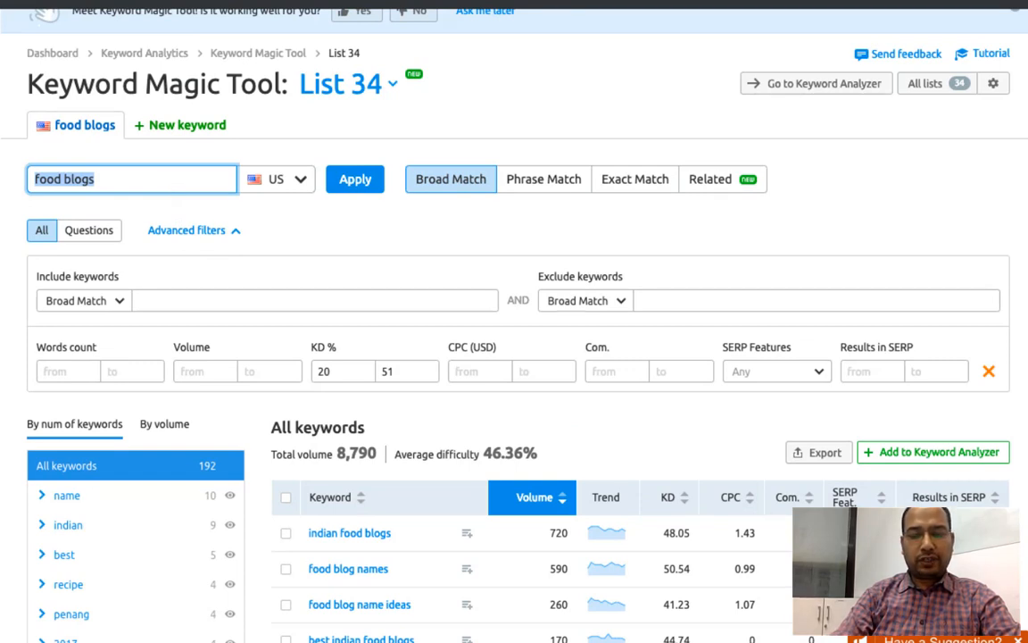
- Search the Keyword Magic Tool for 'low carb recipe' with the KD 20–51 filter kept
text(low carb)
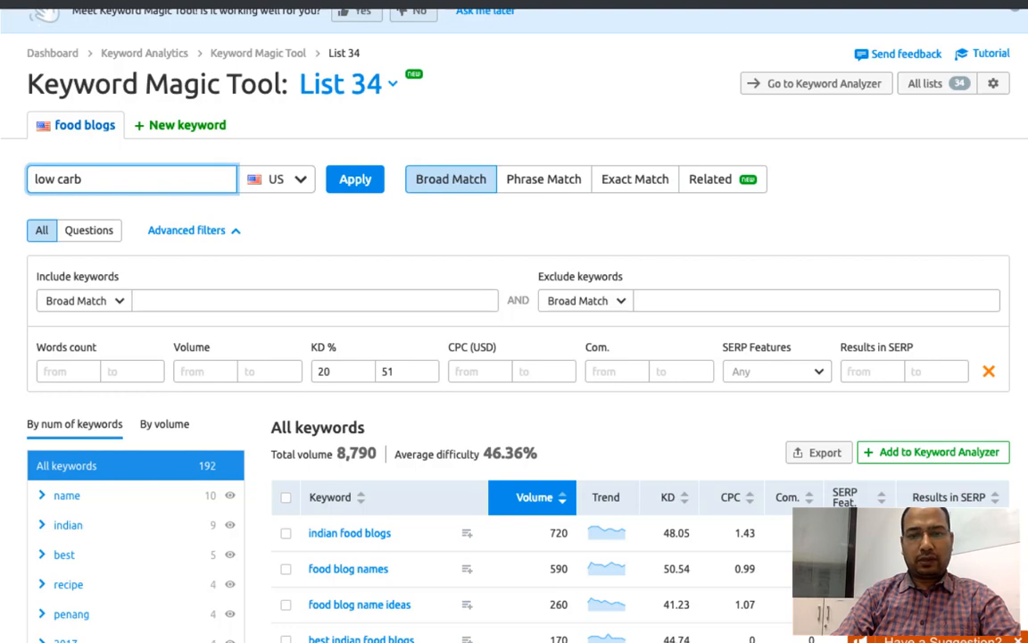
text(recipe)
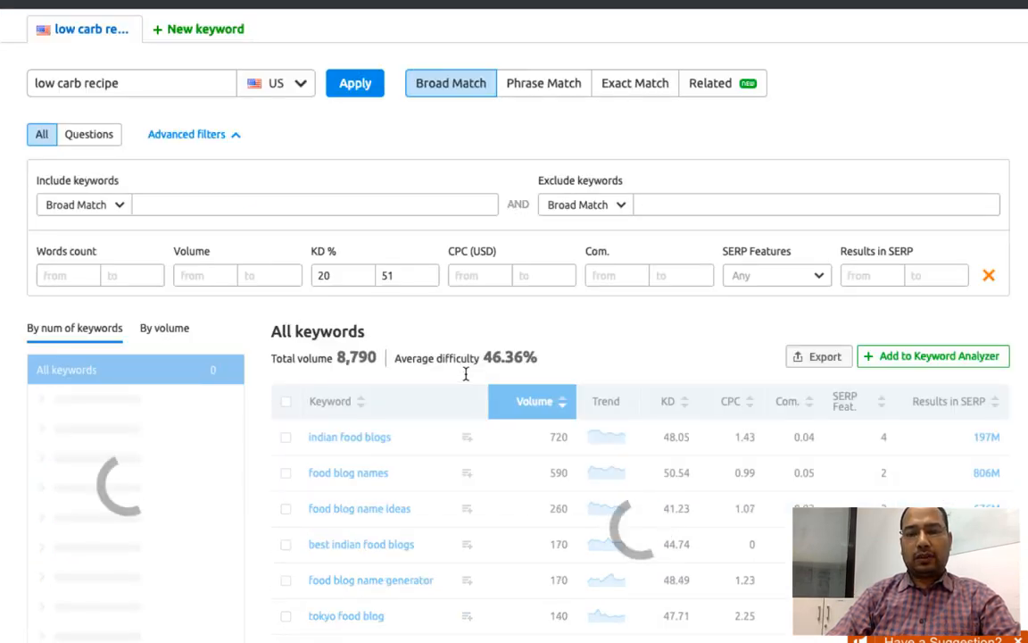
scroll(down, 3)
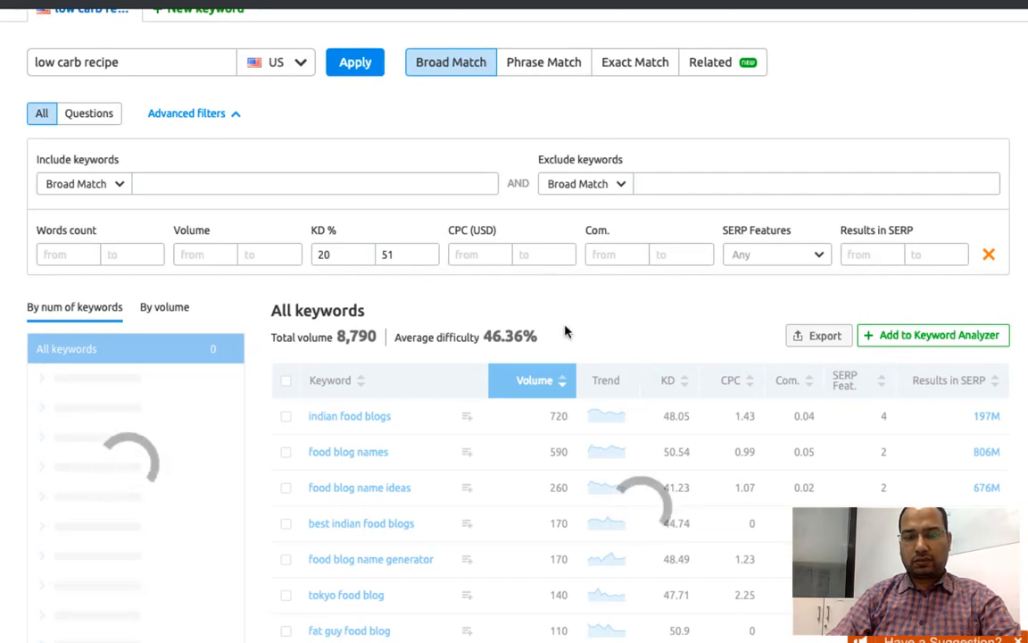
click(354, 61)
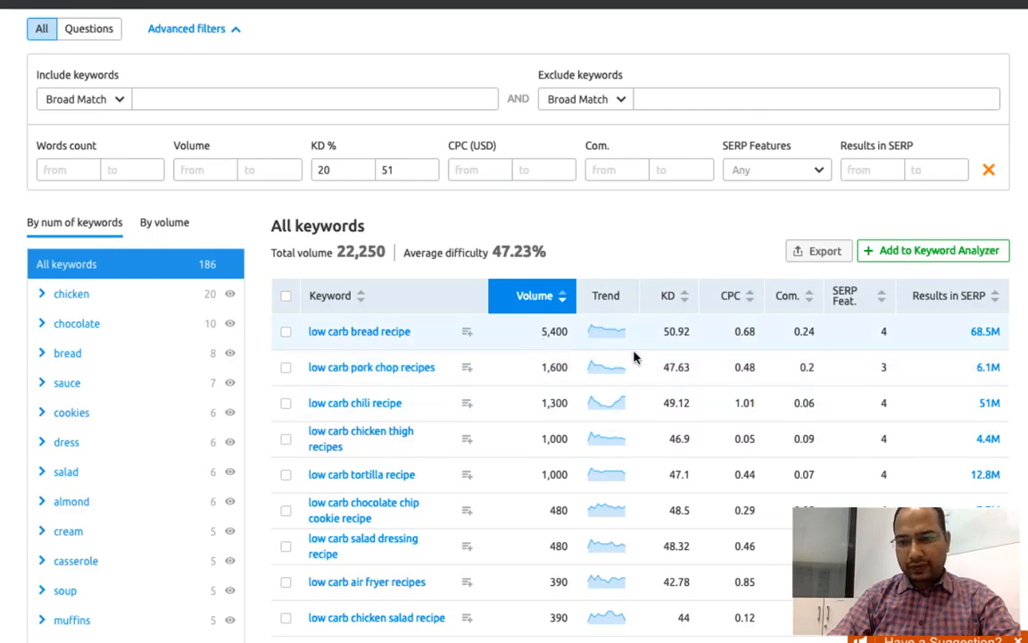
mouse_move(684, 417)
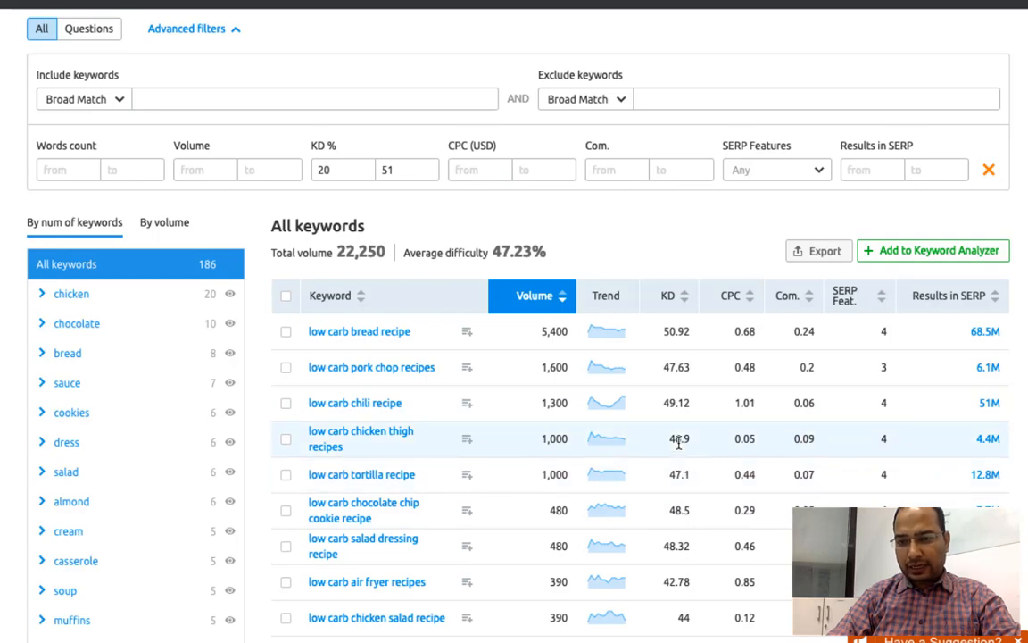
- Scroll through the 186 filtered low carb recipe keywords
scroll(down, 3)
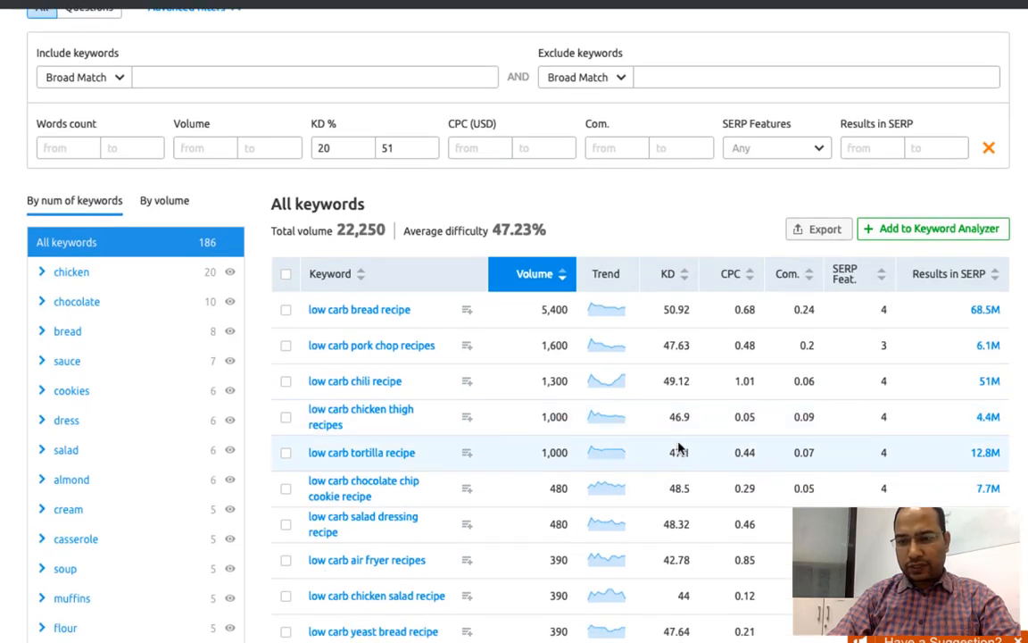
scroll(down, 3)
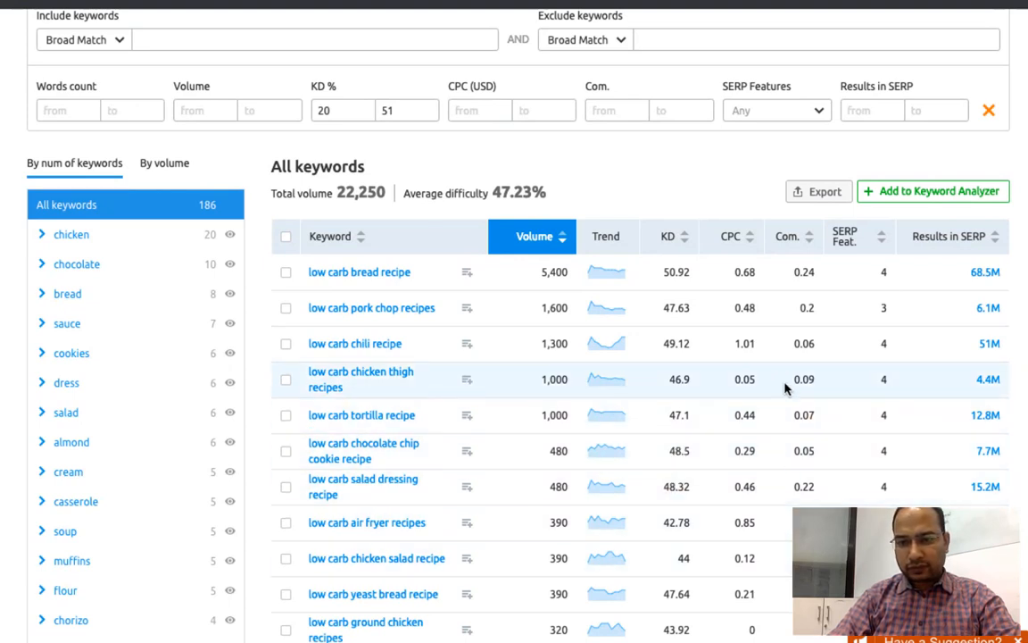
mouse_move(398, 387)
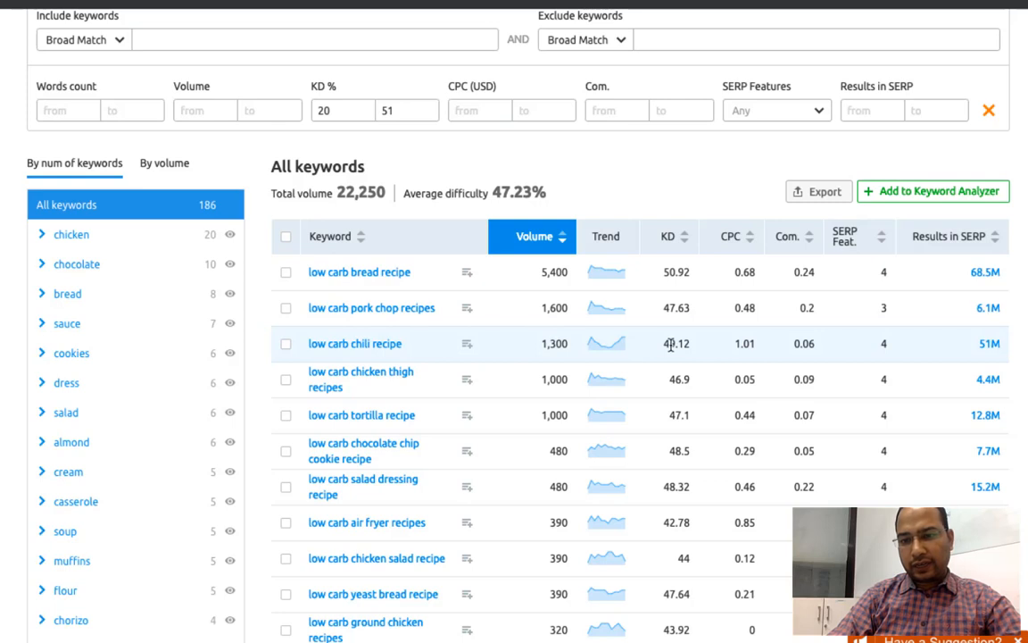
mouse_move(735, 358)
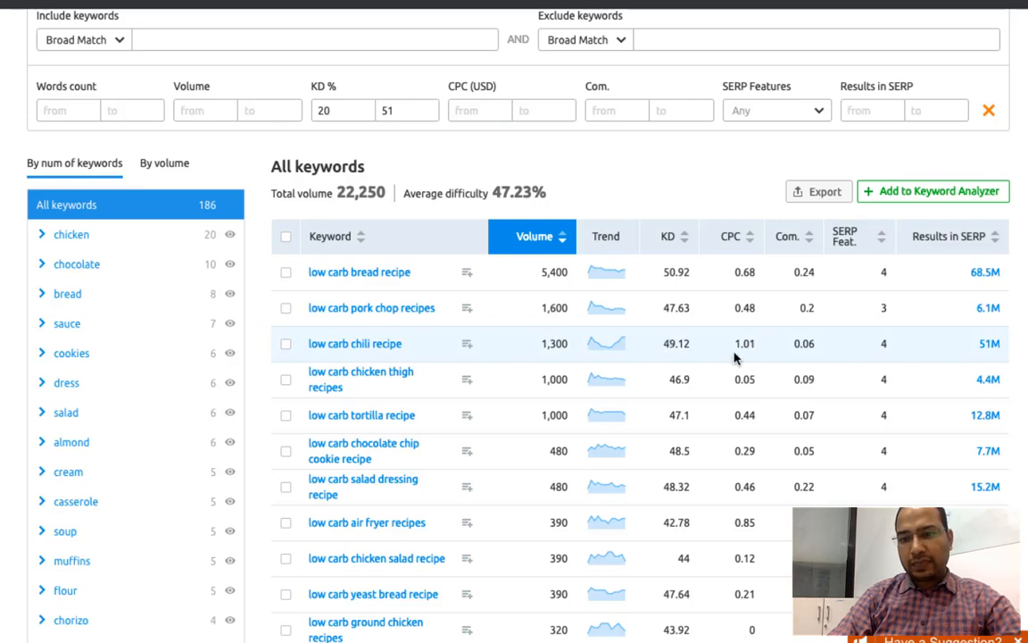
mouse_move(739, 346)
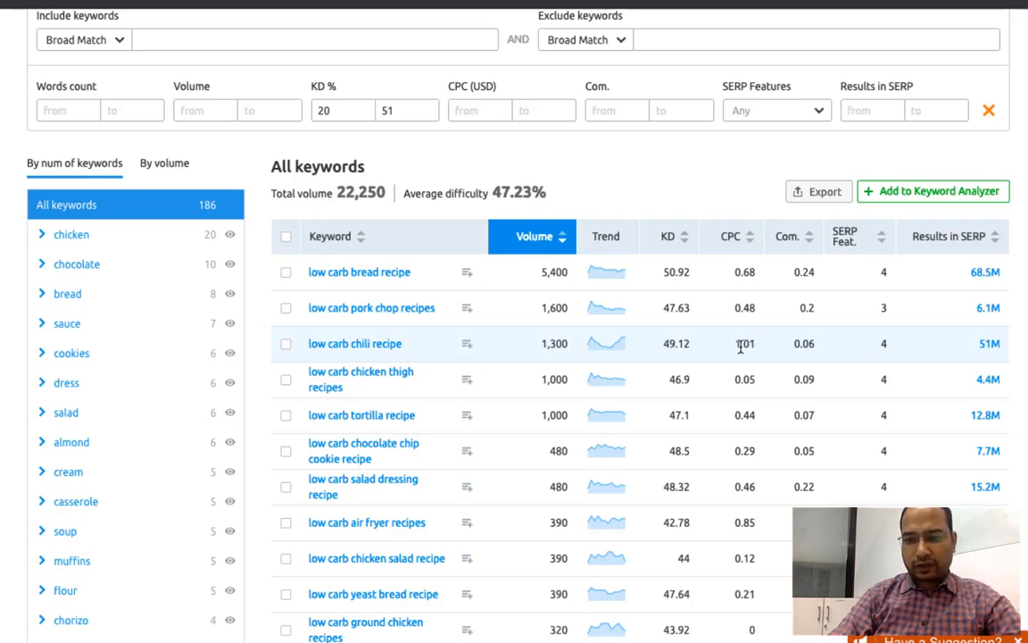
scroll(down, 3)
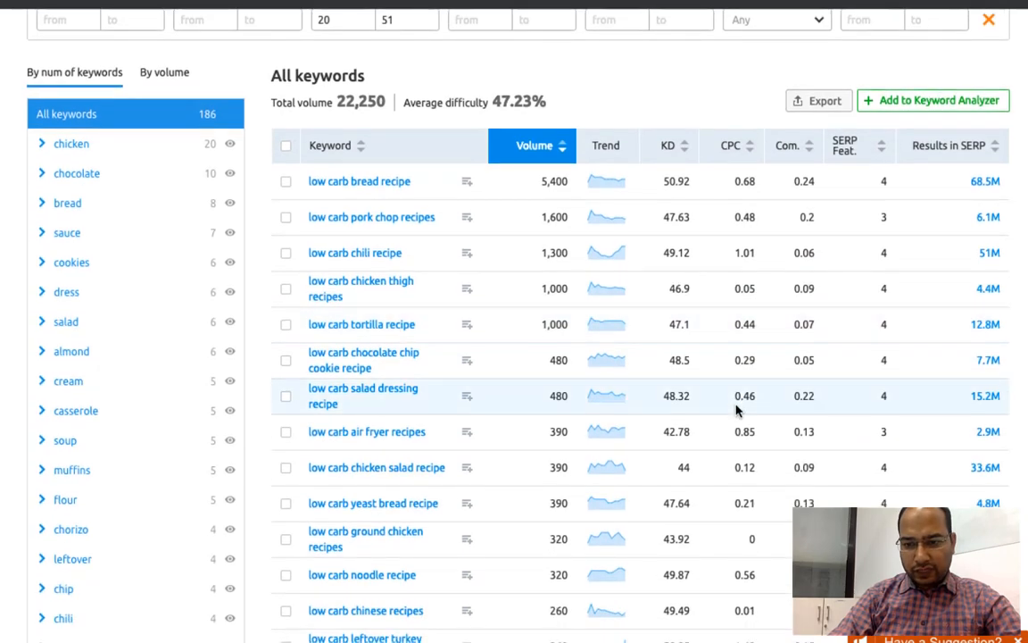
scroll(down, 3)
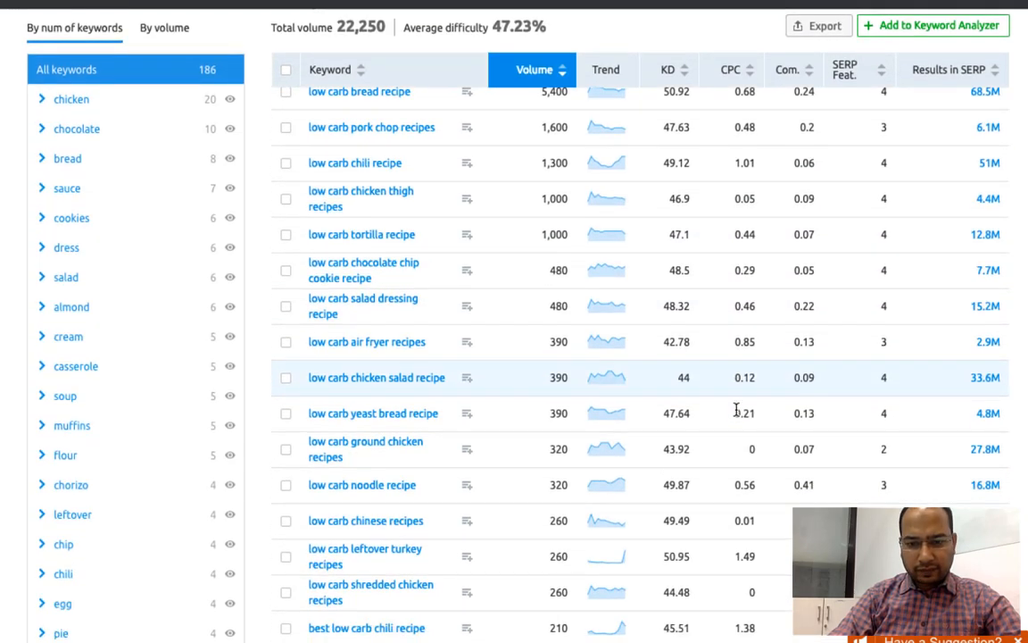
scroll(down, 3)
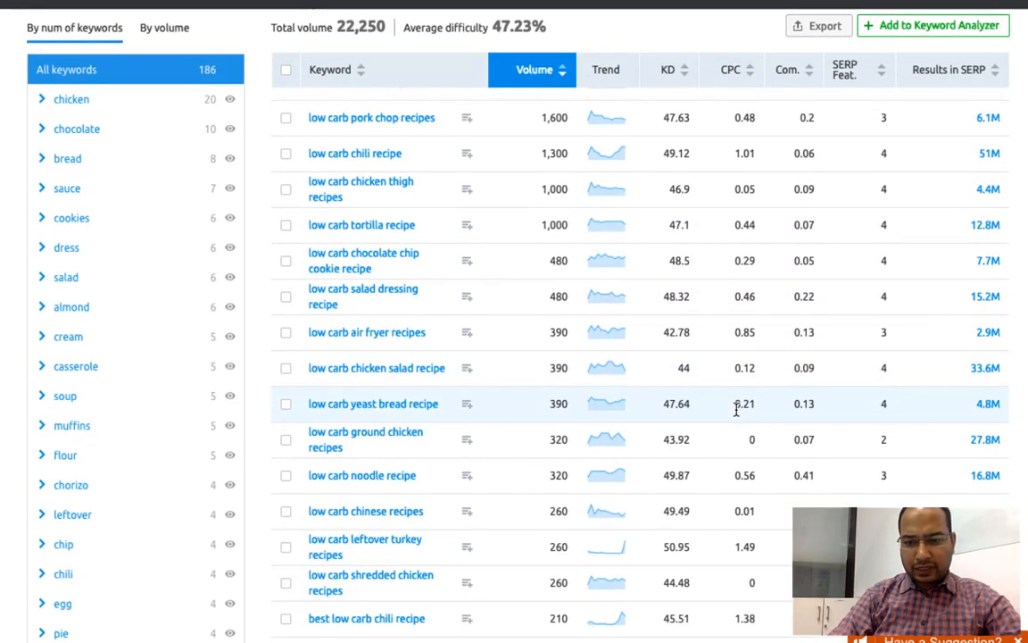
scroll(down, 3)
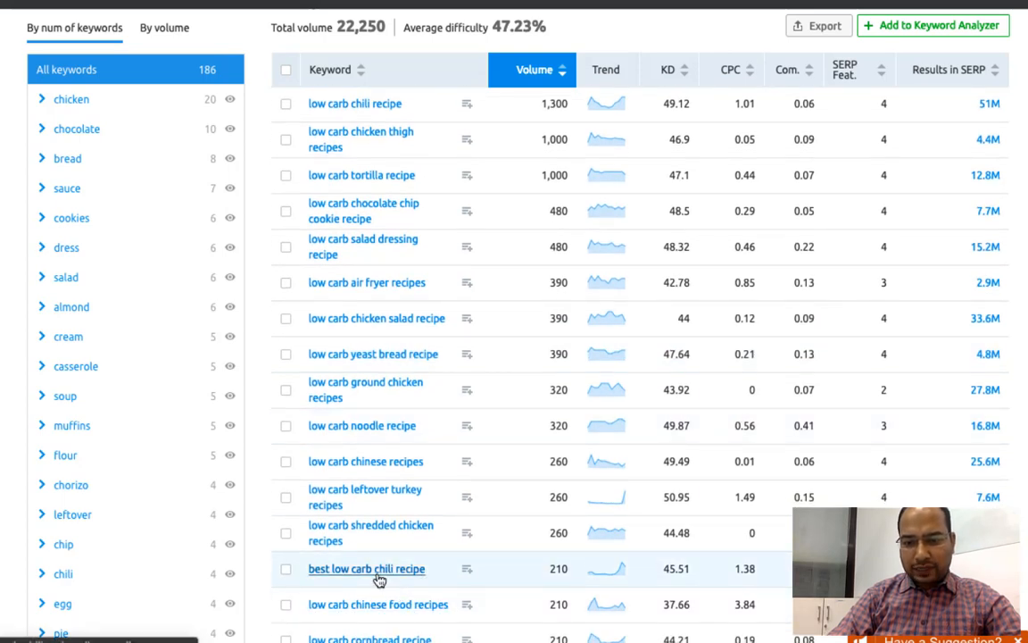
mouse_move(554, 581)
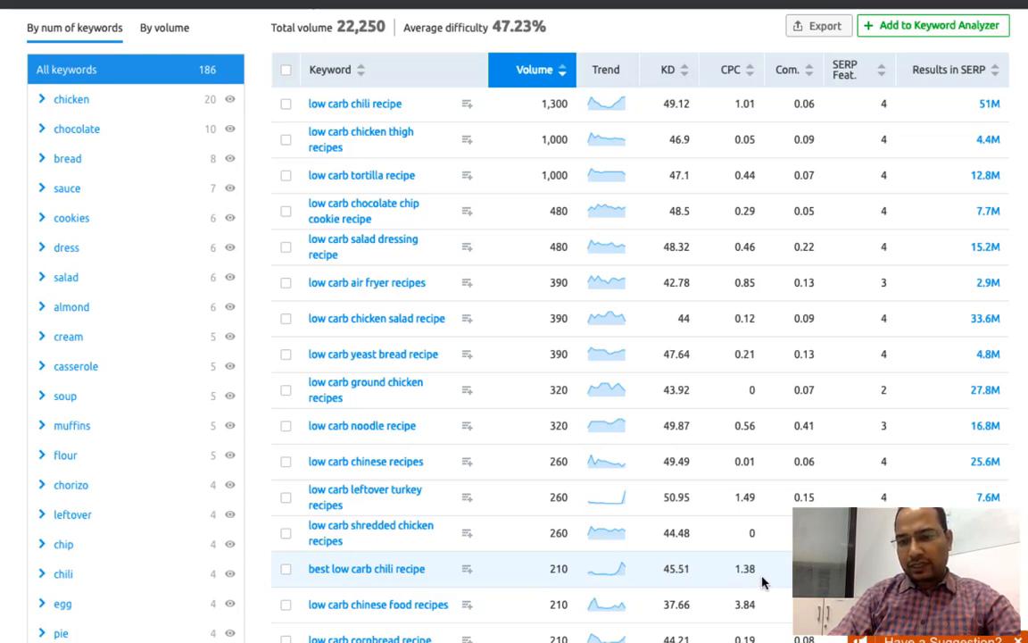
scroll(down, 3)
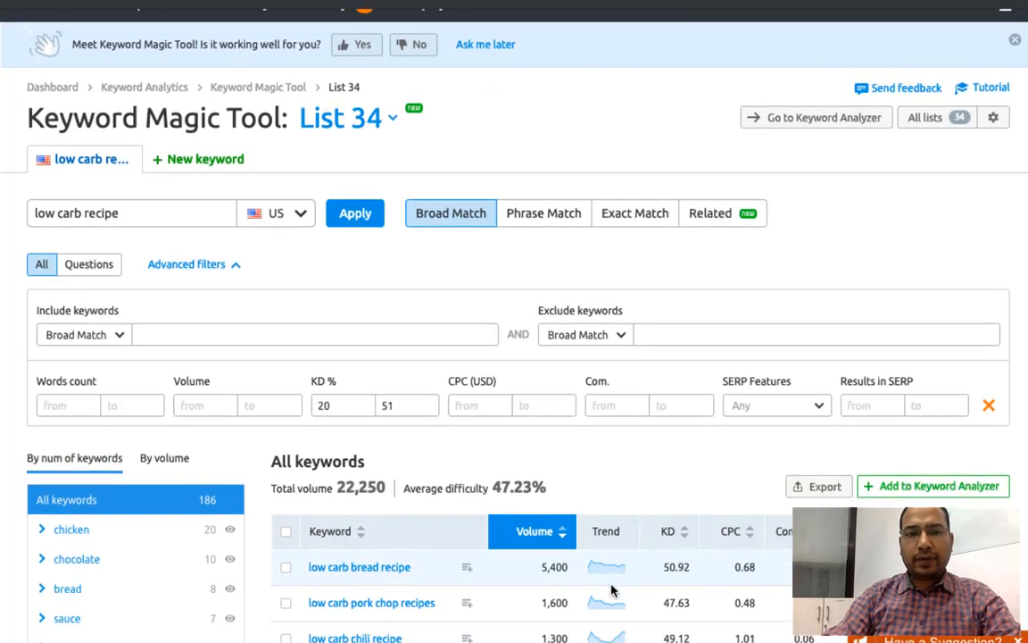
- Return to the SEMrush Dashboard with the domain analytics overview
scroll(down, 3)
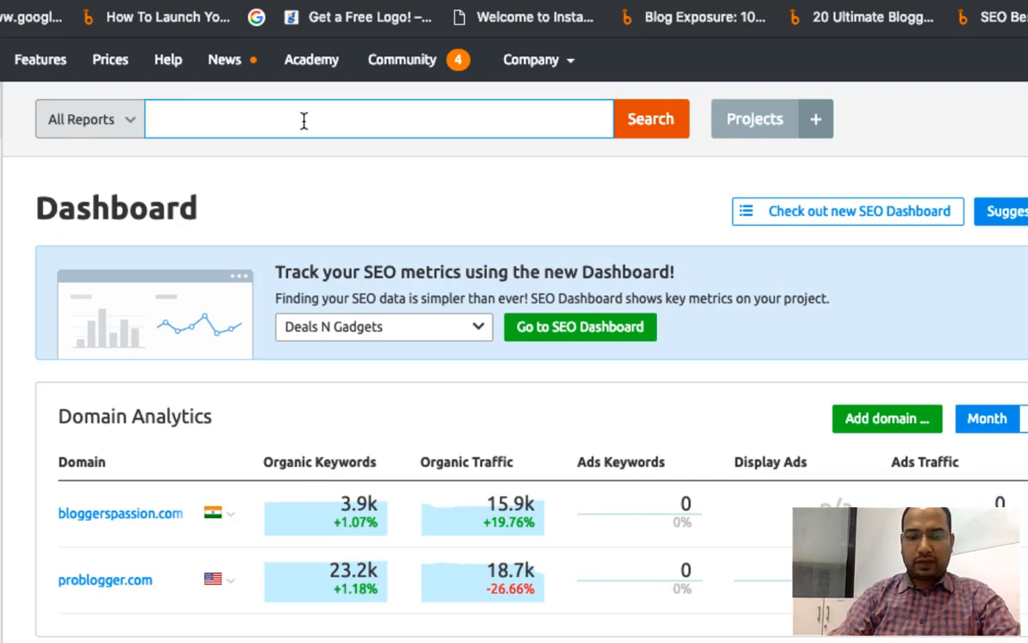
- Search wisebread.com to open its Domain Overview
text(wisebread.com)
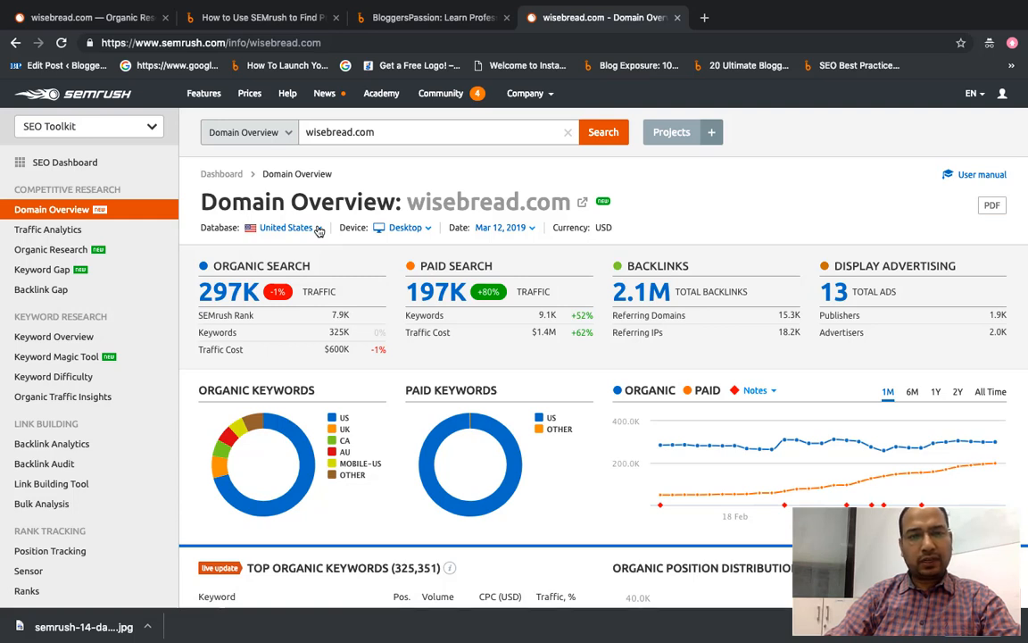
- Keep the US database and open wisebread.com's full Organic Research positions report
click(286, 227)
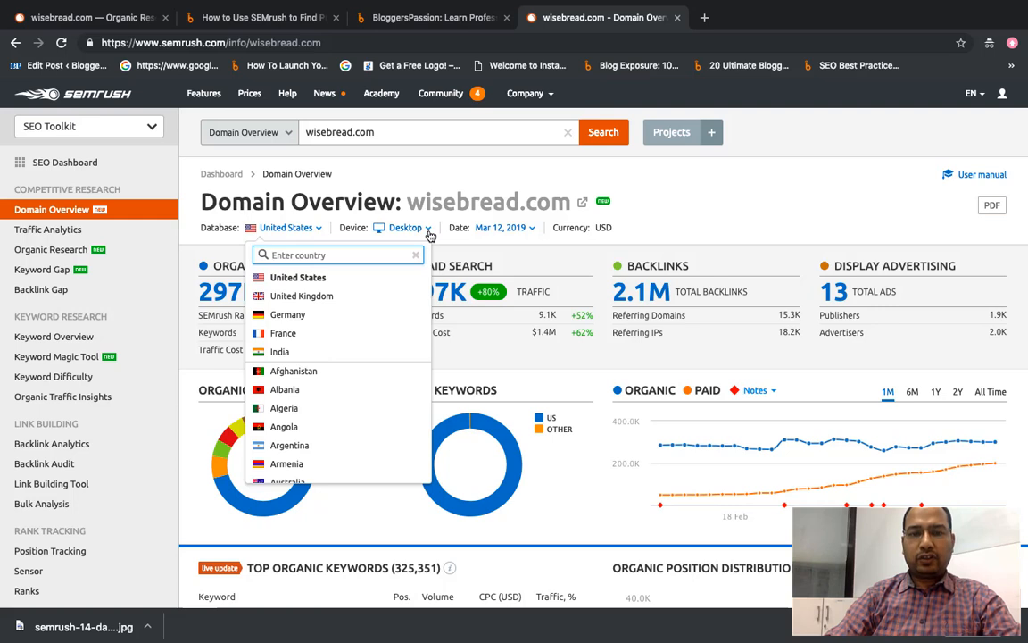
click(410, 226)
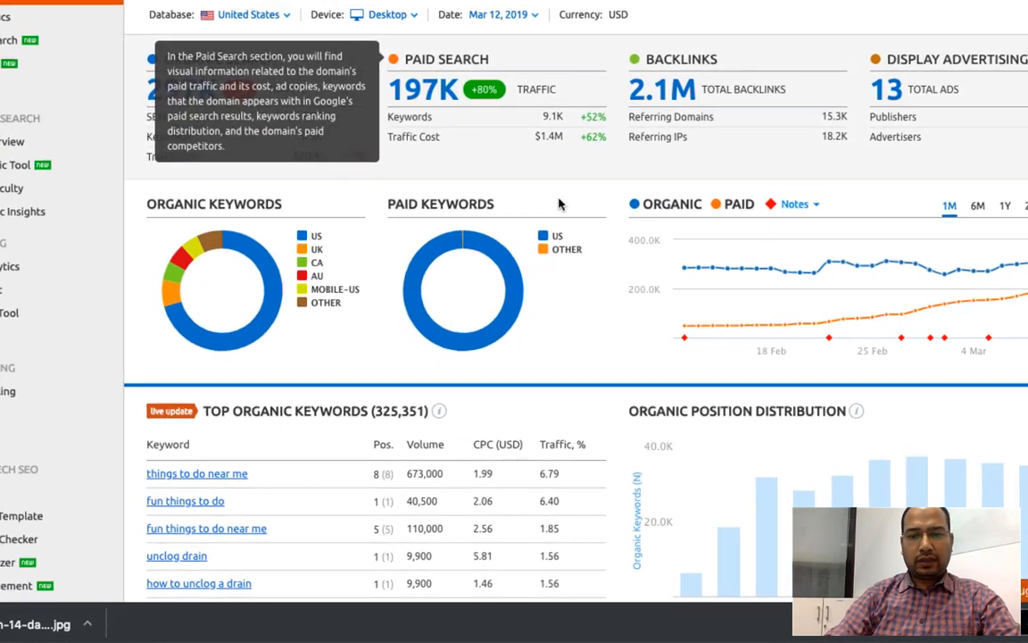
scroll(down, 3)
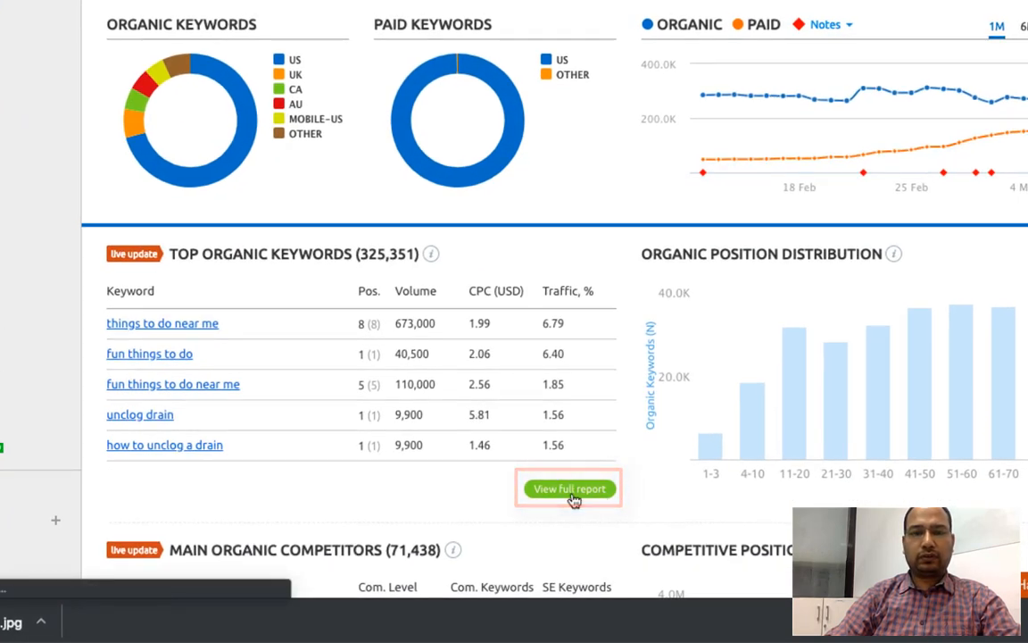
click(568, 488)
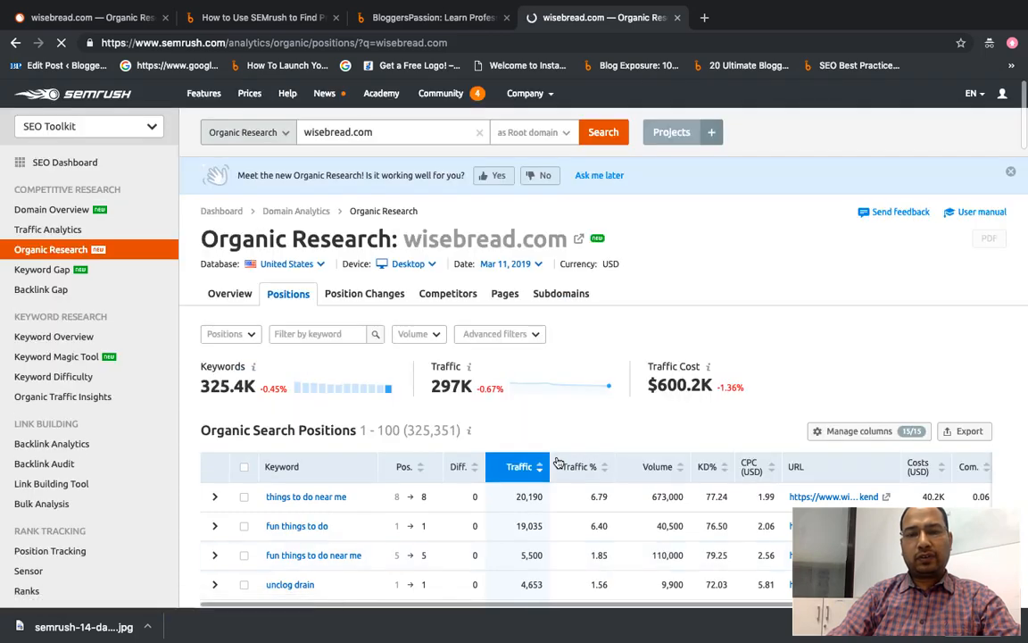
scroll(down, 3)
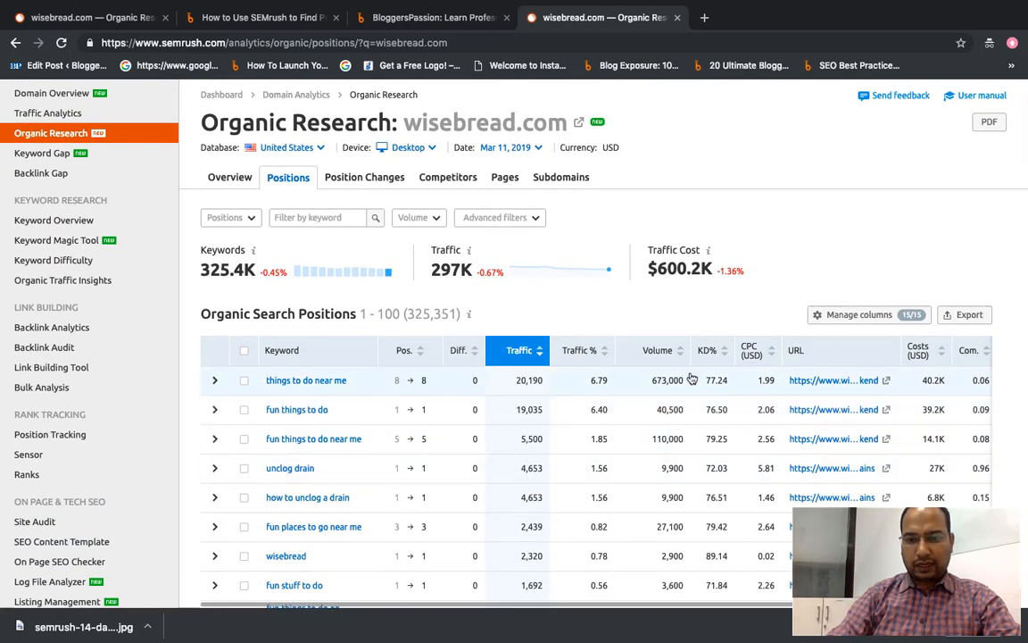
scroll(up, 3)
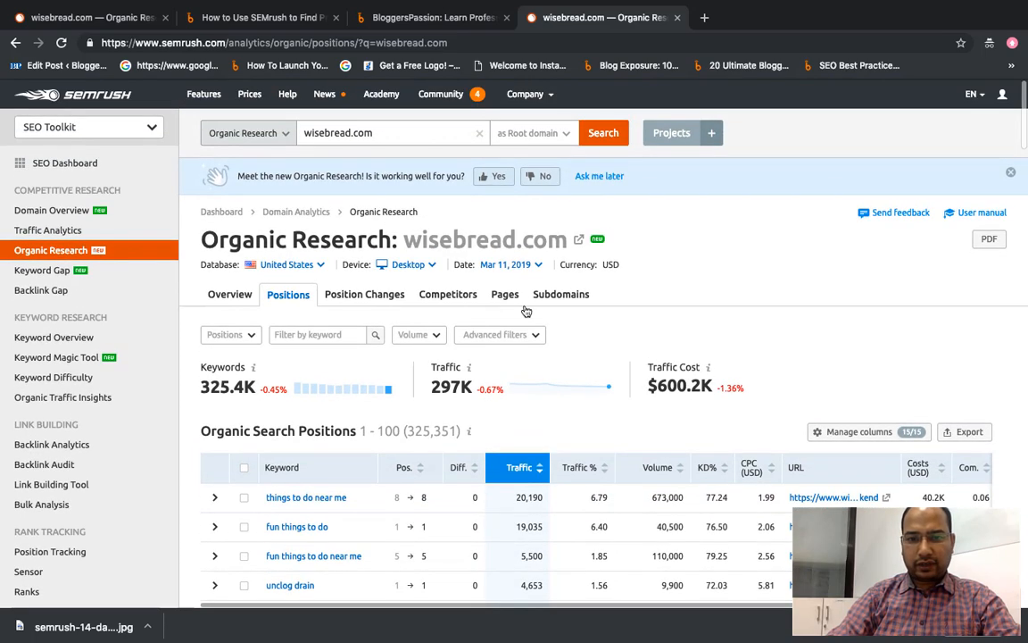
scroll(down, 3)
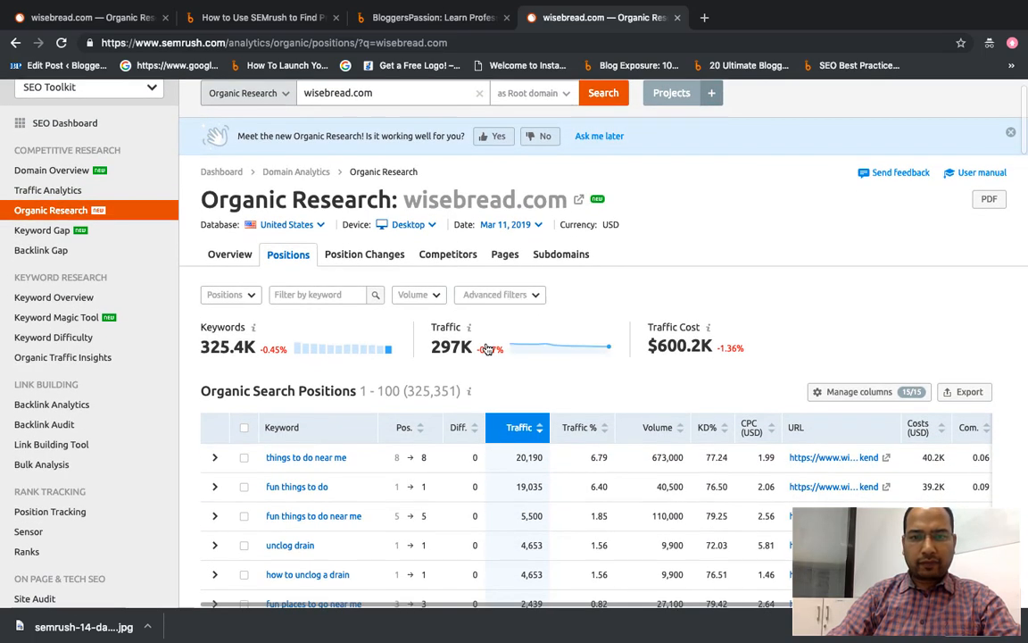
scroll(down, 3)
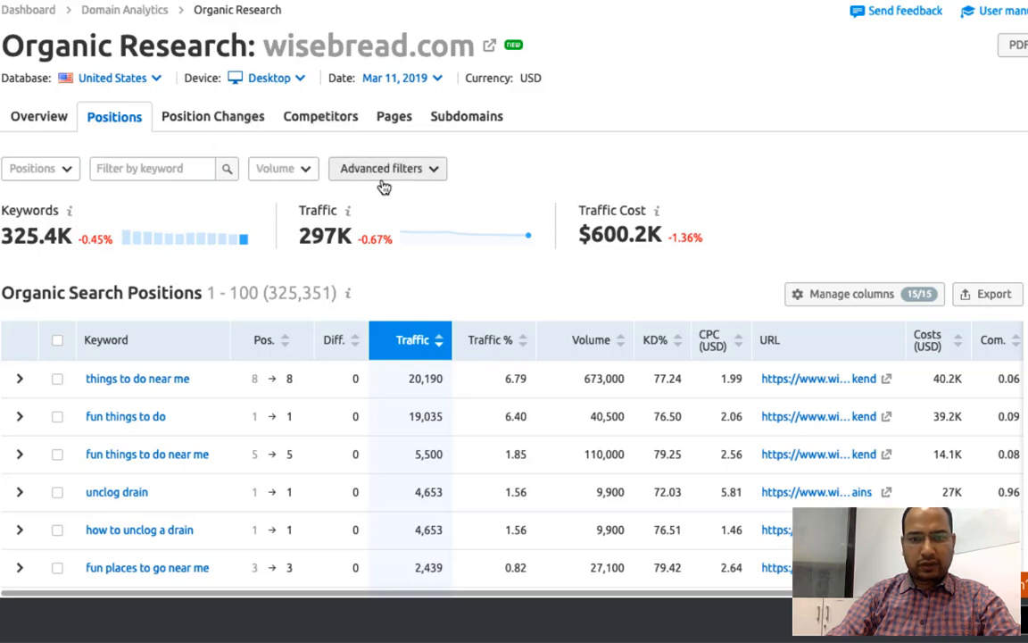
- Apply advanced filters KD less than 61 and KD greater than 21, leaving 20,998 keywords
click(388, 168)
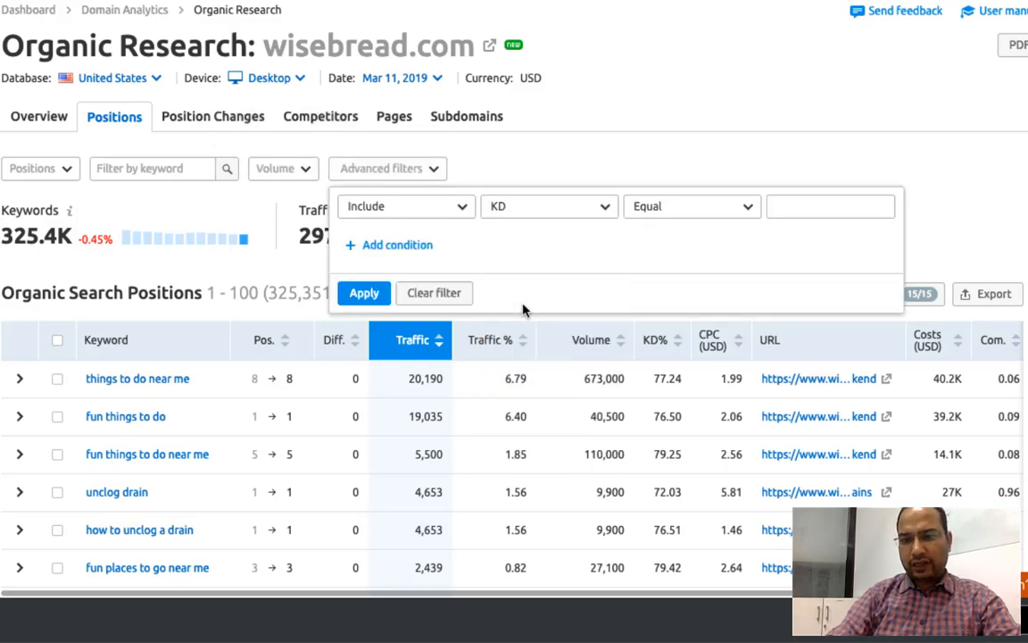
click(691, 205)
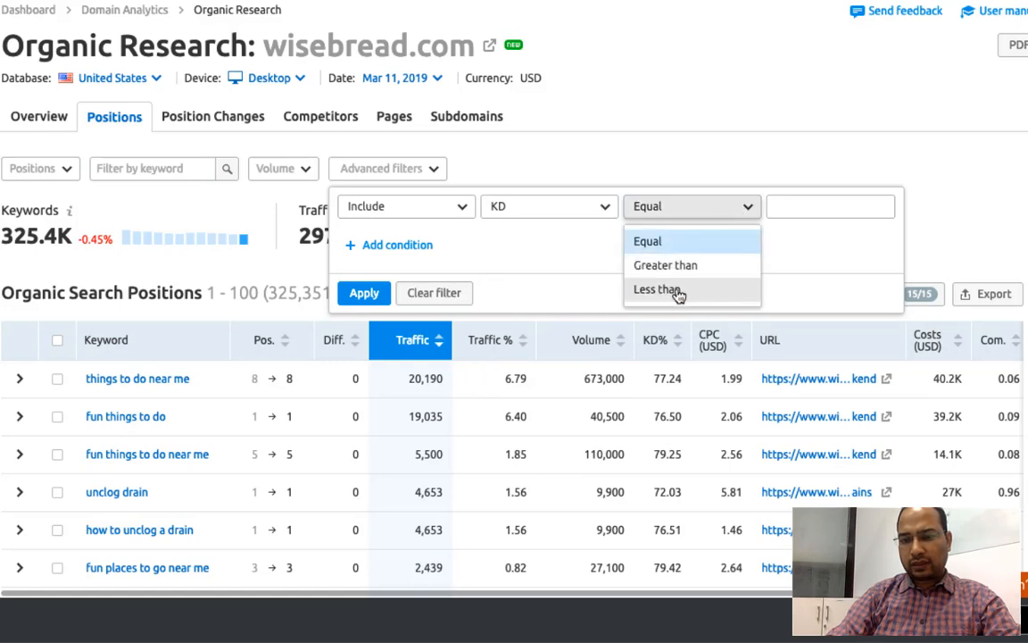
click(657, 288)
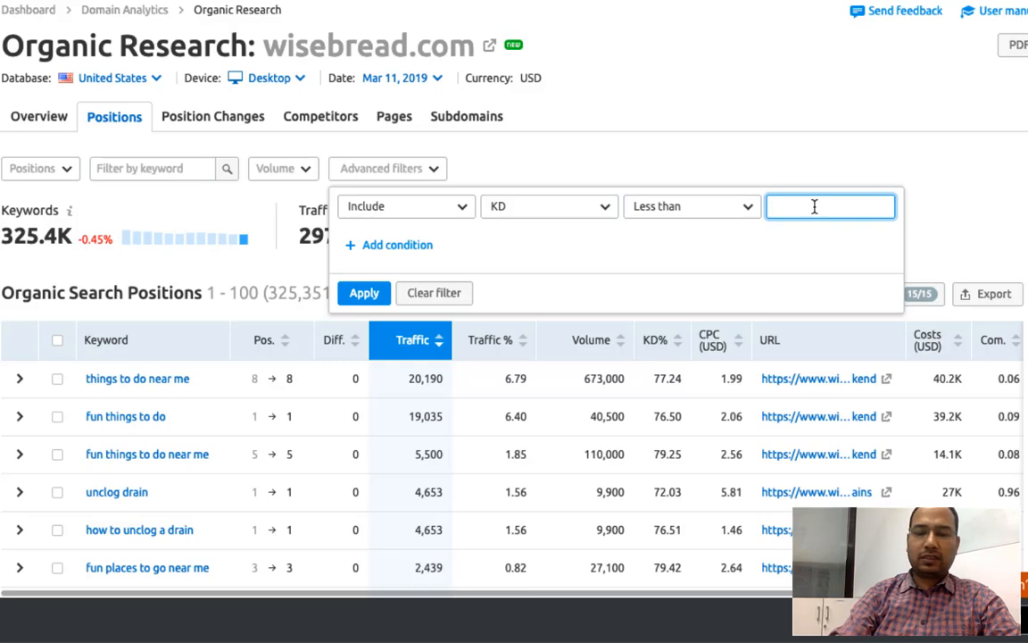
text(61)
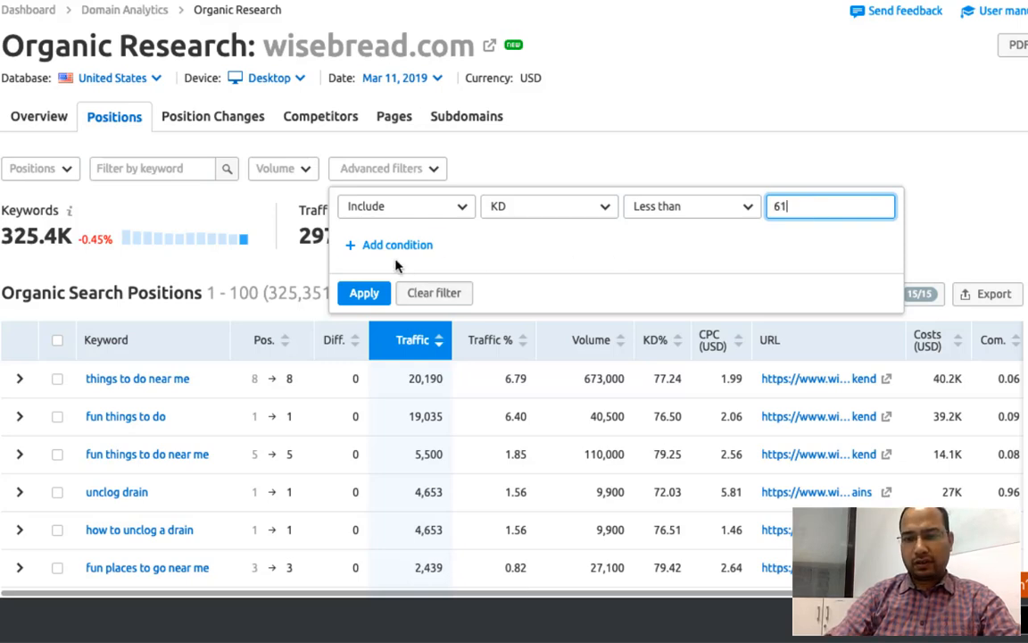
click(396, 244)
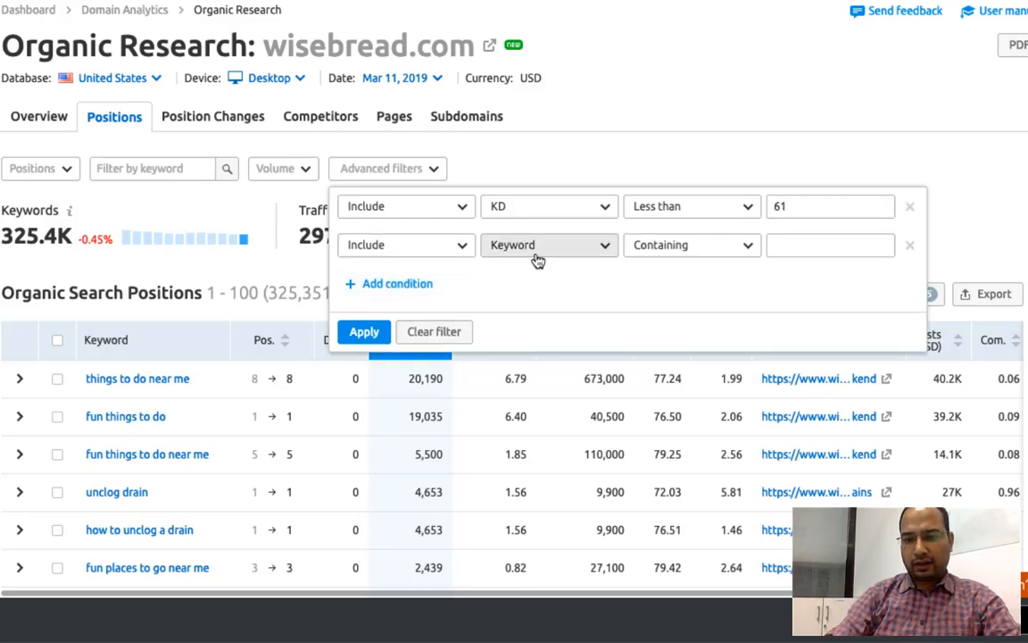
click(547, 244)
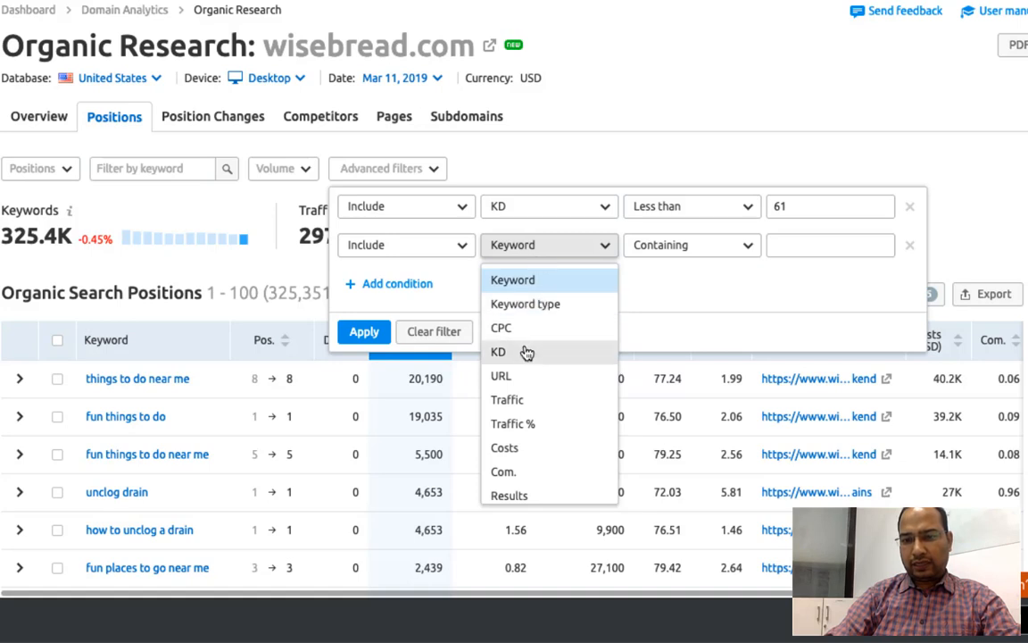
click(498, 351)
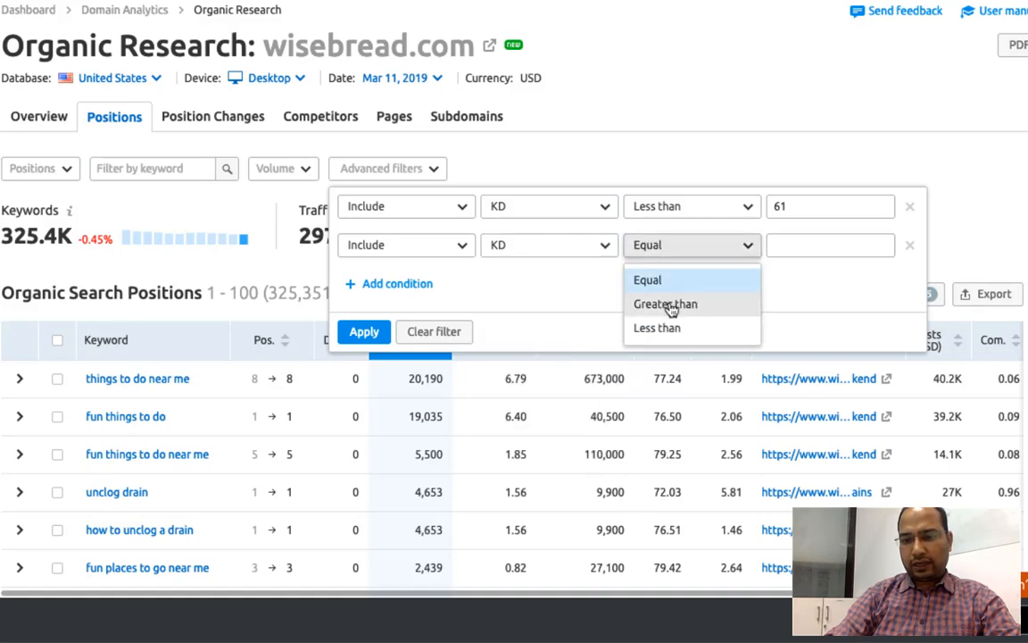
click(665, 304)
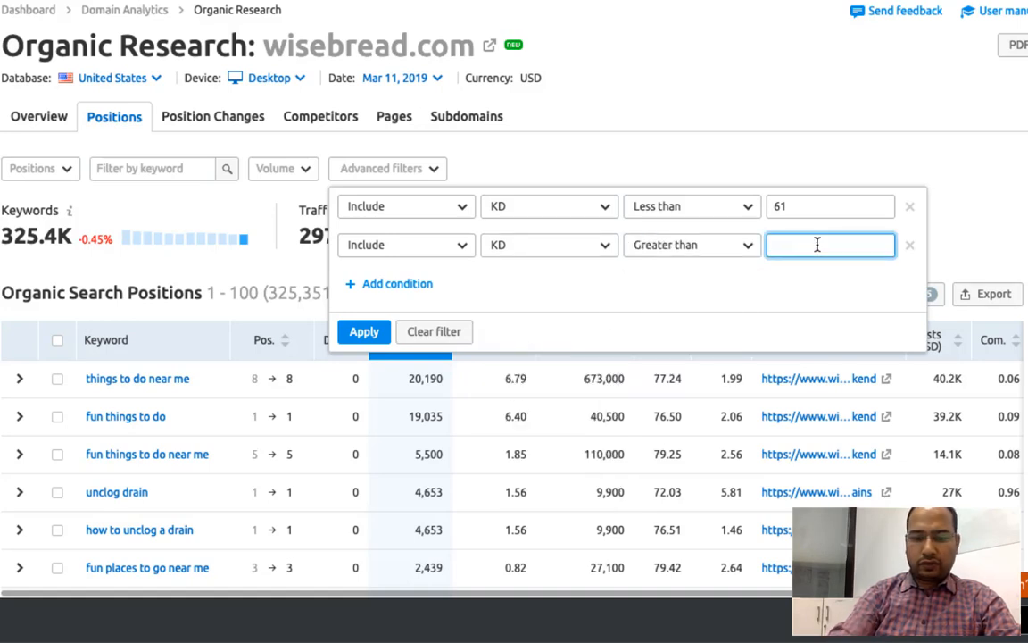
text(21)
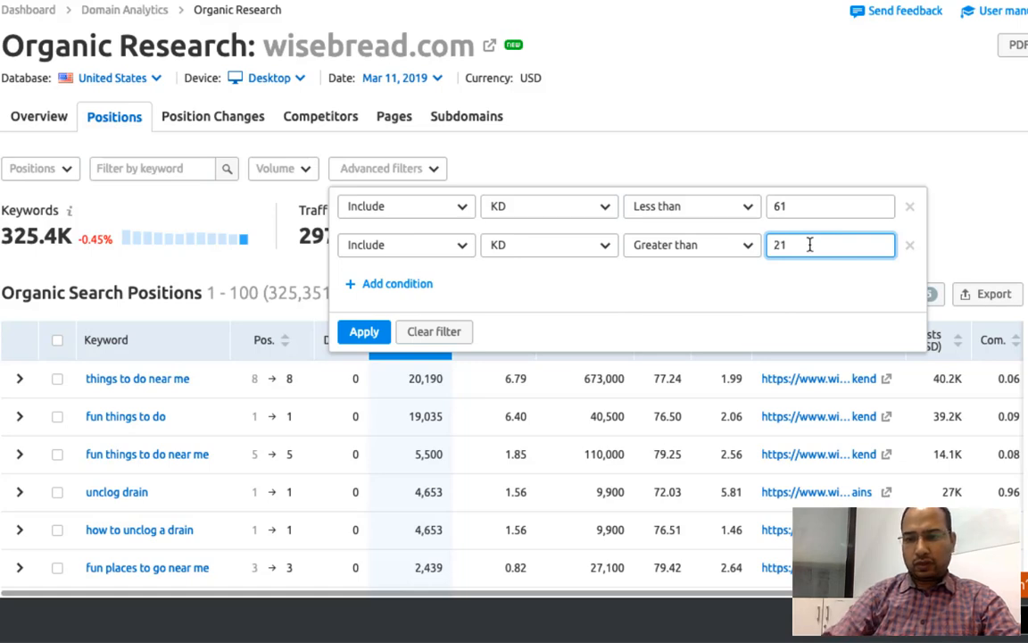
mouse_move(558, 346)
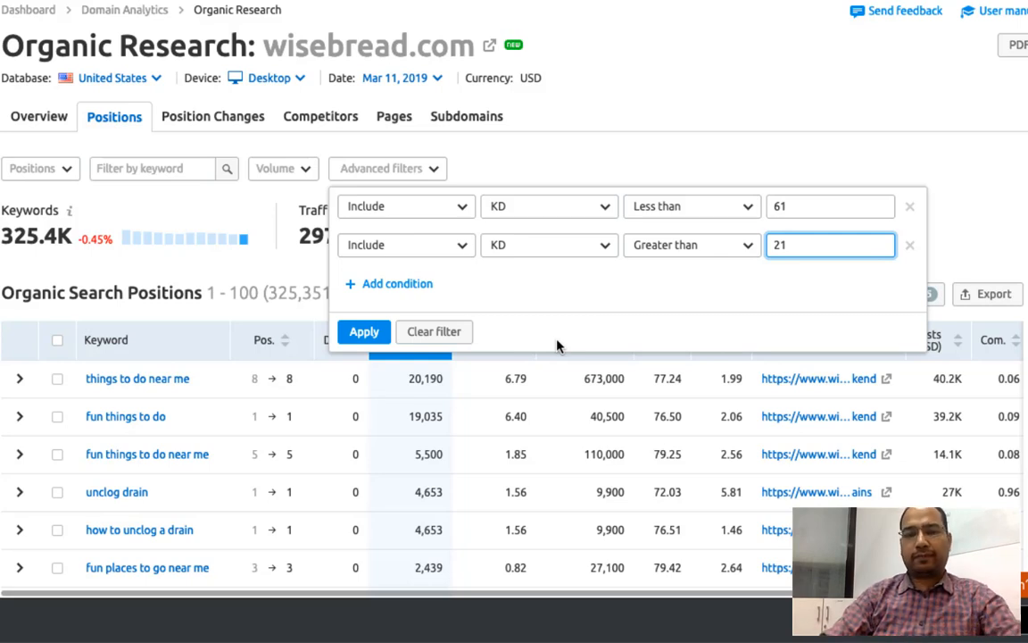
click(363, 332)
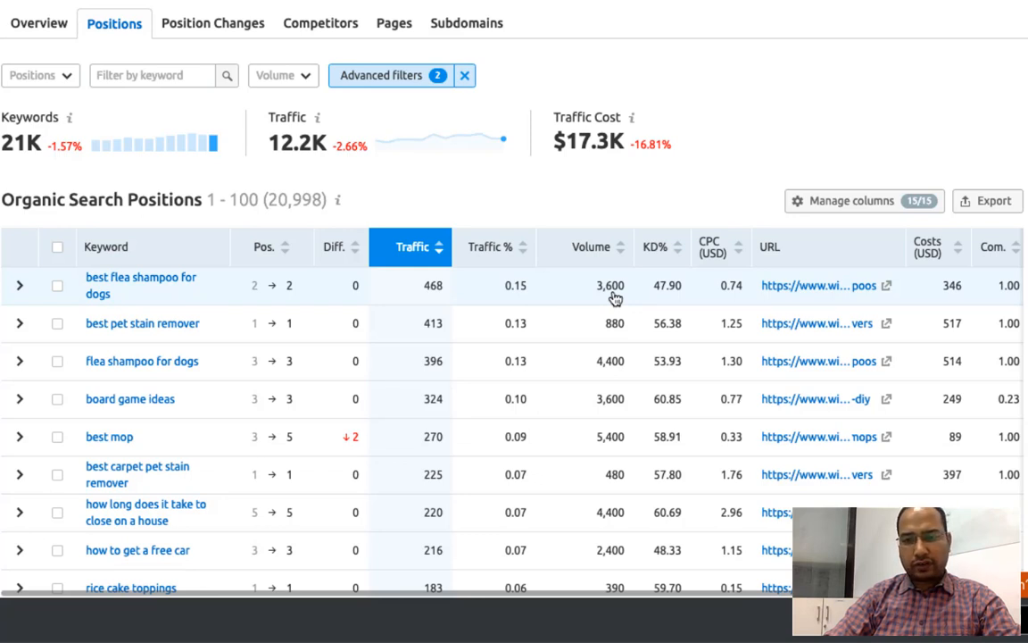
mouse_move(677, 299)
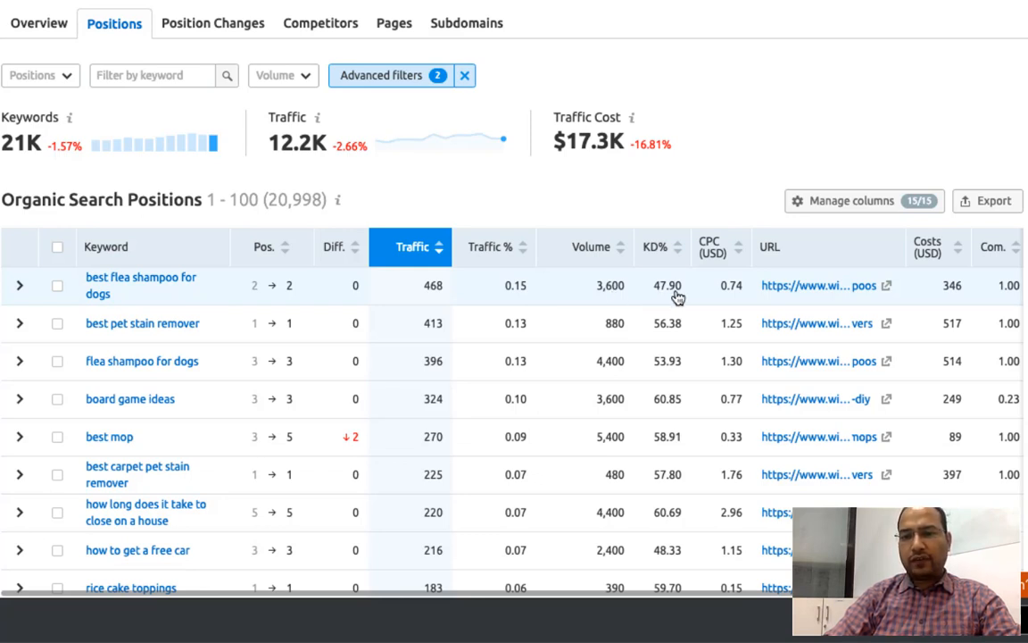
mouse_move(730, 305)
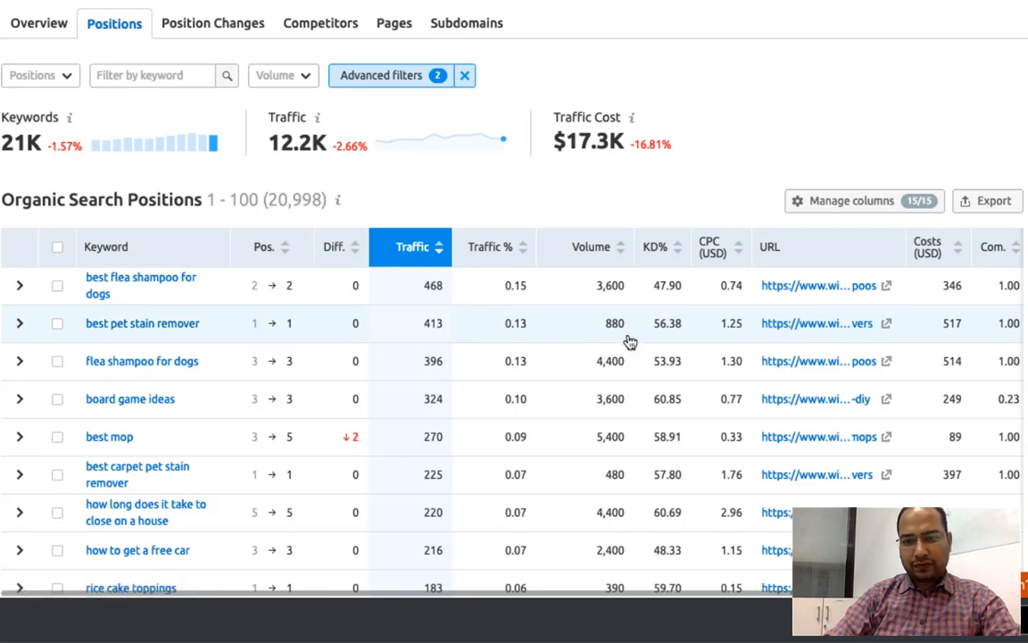
mouse_move(626, 337)
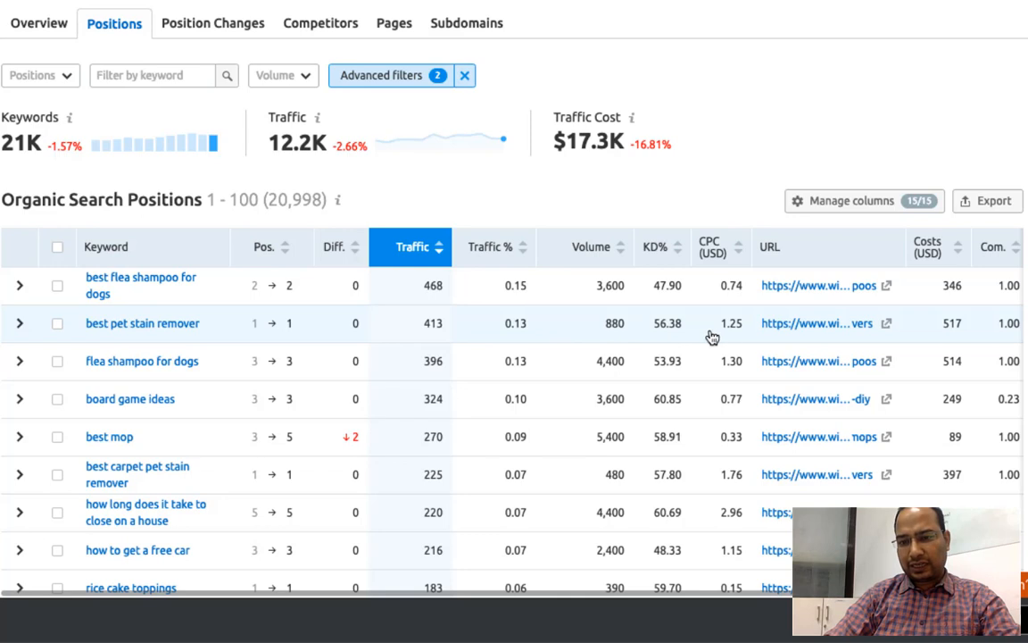
mouse_move(731, 337)
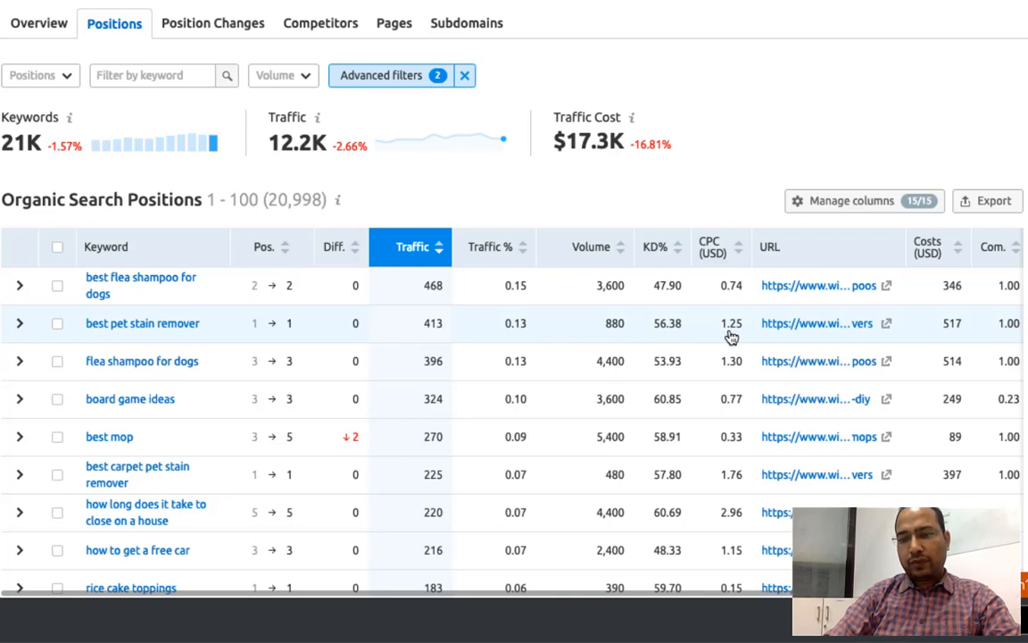
mouse_move(645, 358)
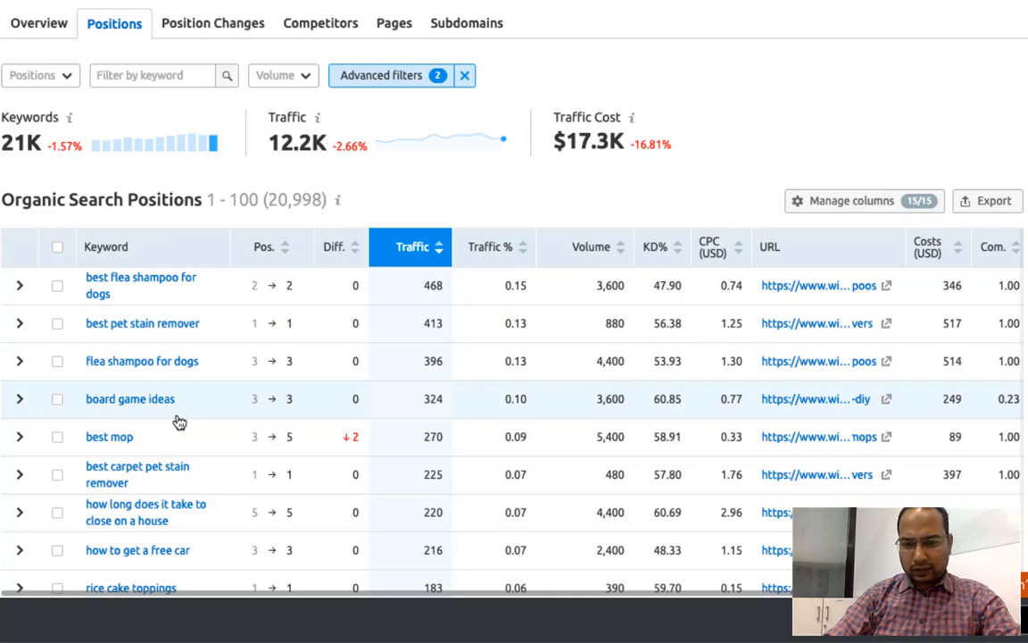
scroll(down, 3)
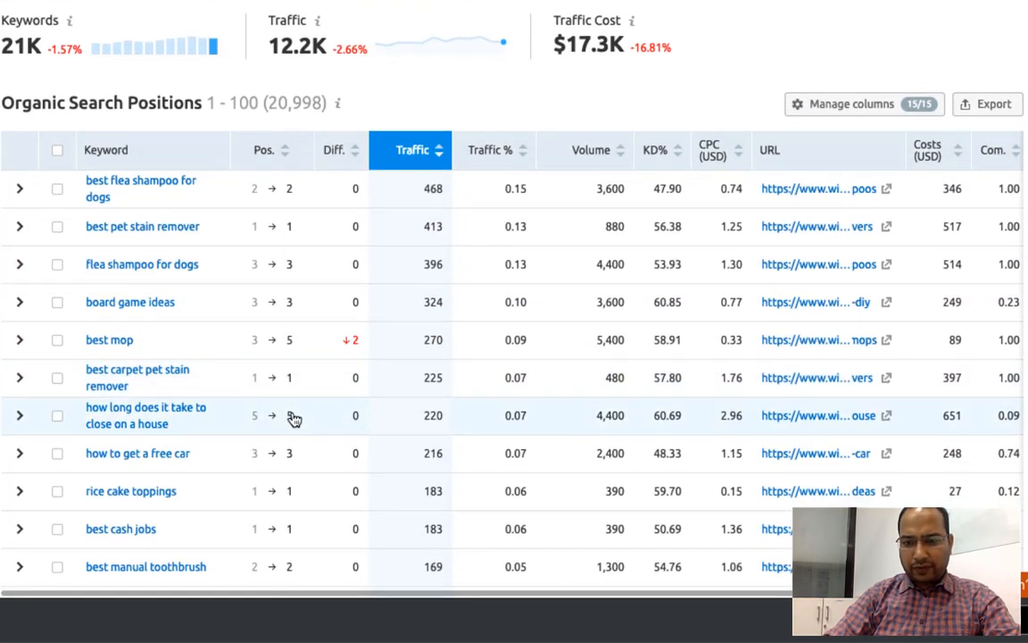
scroll(down, 3)
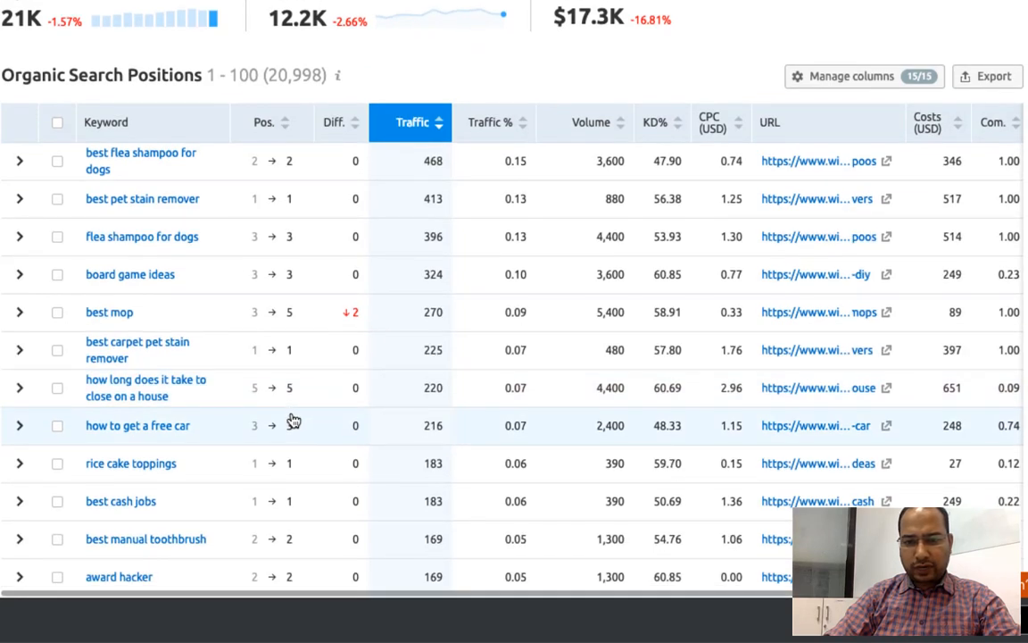
mouse_move(319, 437)
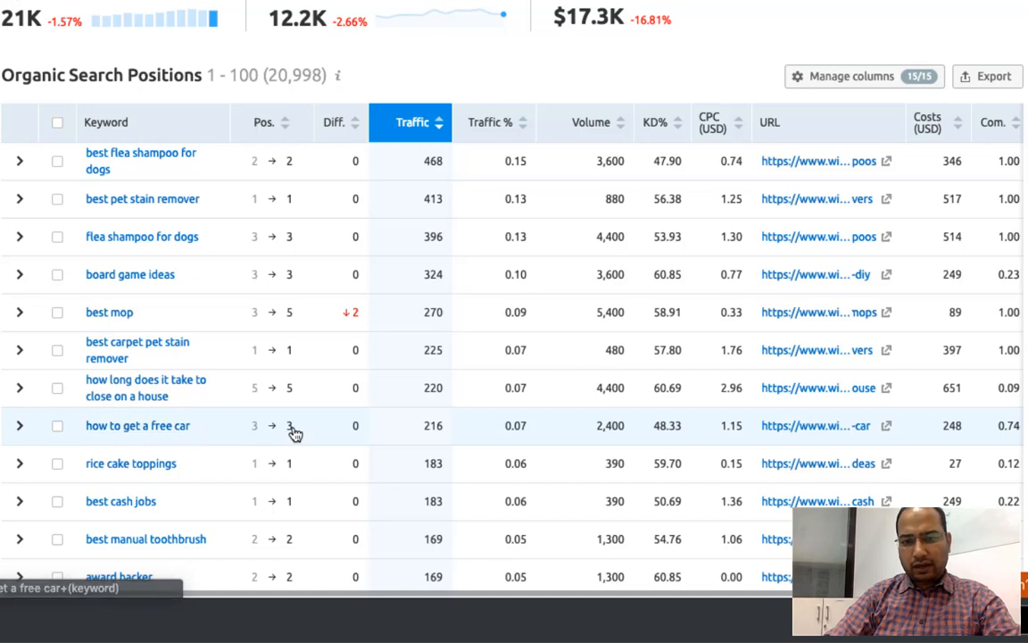
mouse_move(622, 445)
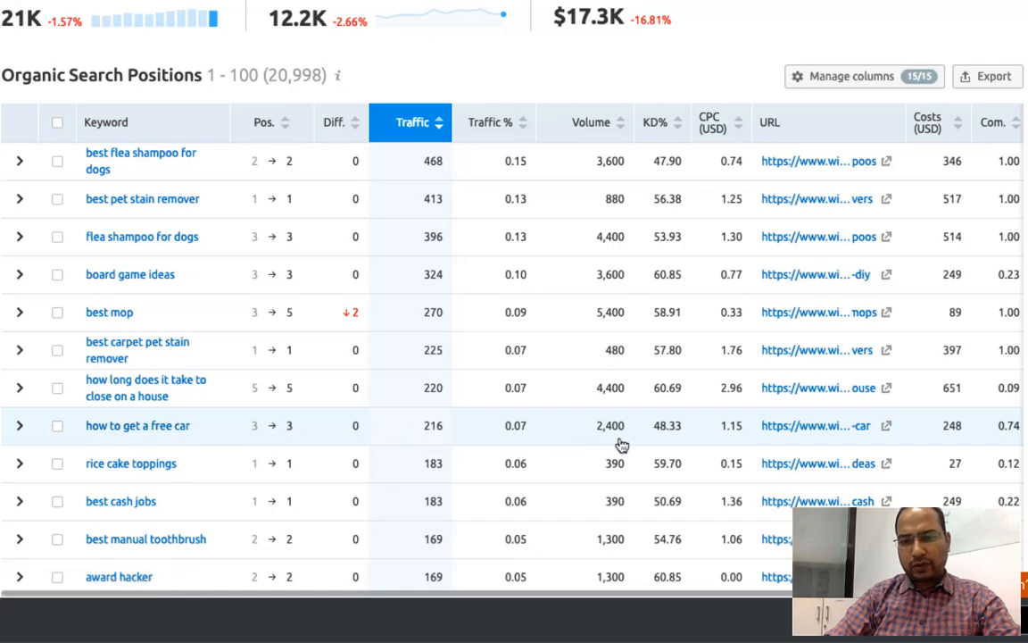